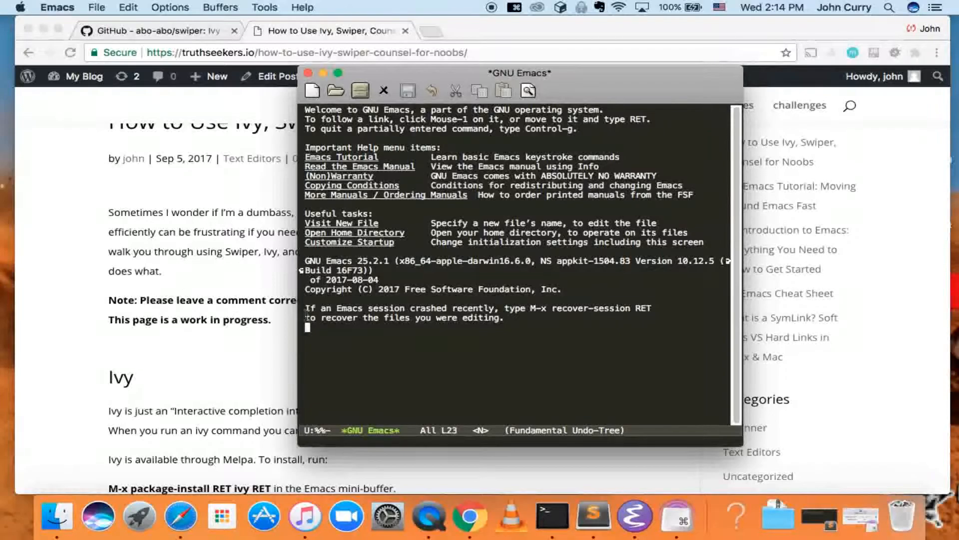
{"action": "mouse_move", "coordinate": [233, 351]}
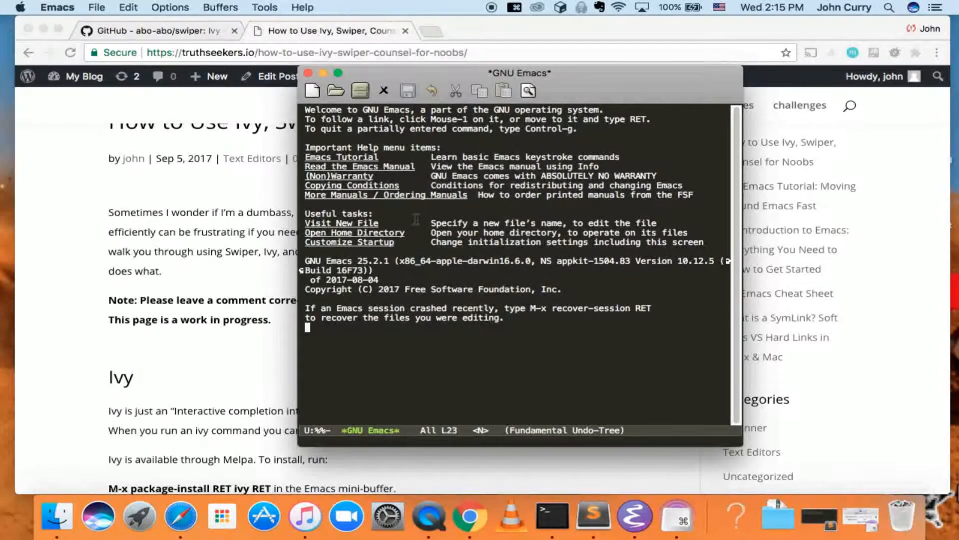
{"action": "mouse_move", "coordinate": [416, 380]}
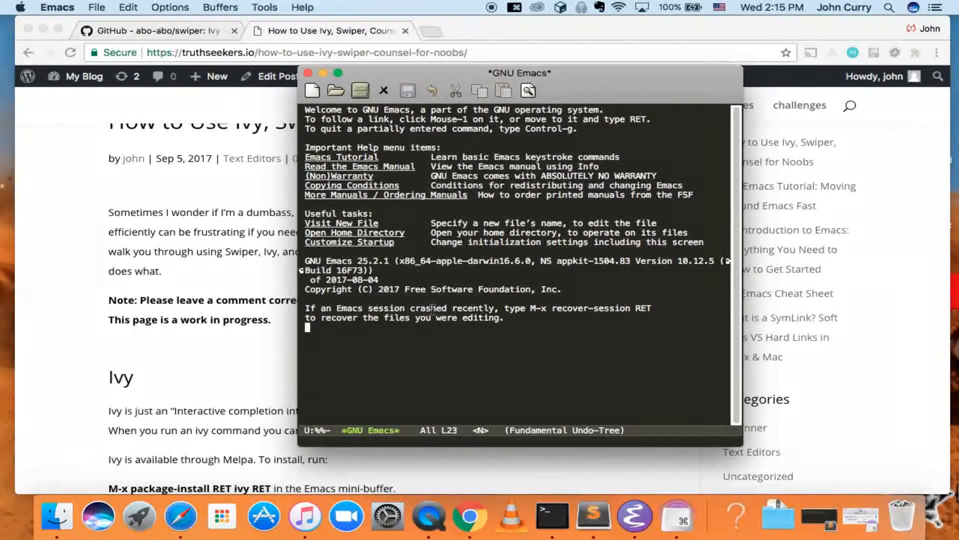
{"action": "mouse_move", "coordinate": [272, 283]}
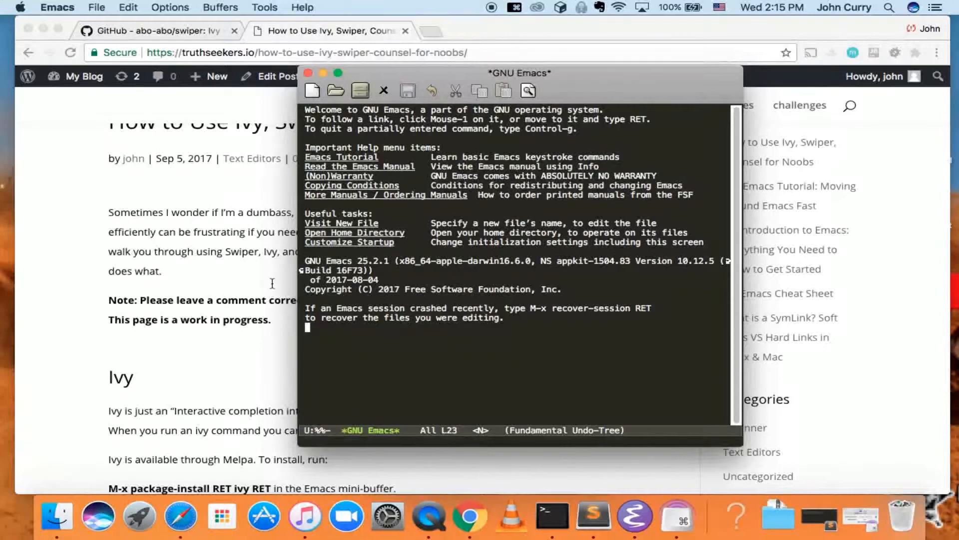
{"action": "mouse_move", "coordinate": [352, 343]}
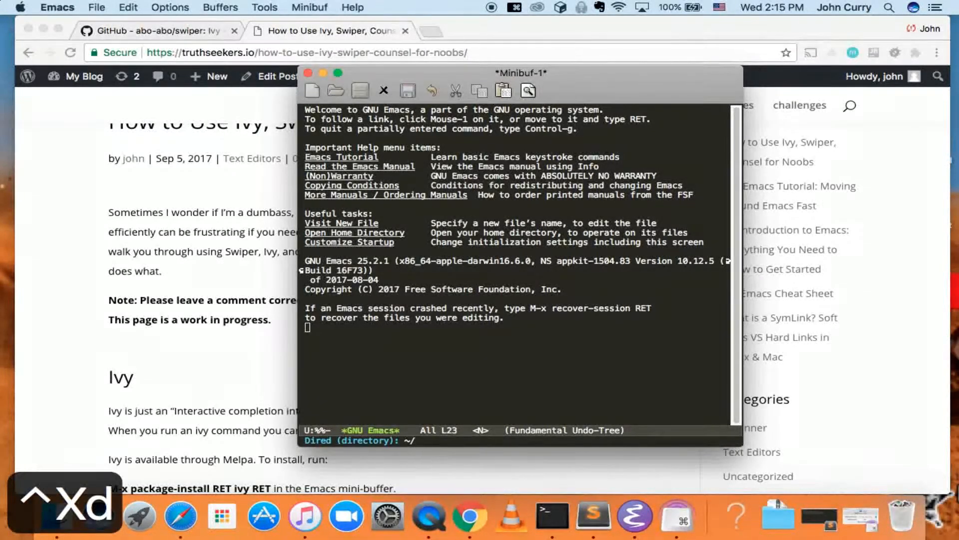
{"action": "mouse_move", "coordinate": [330, 462]}
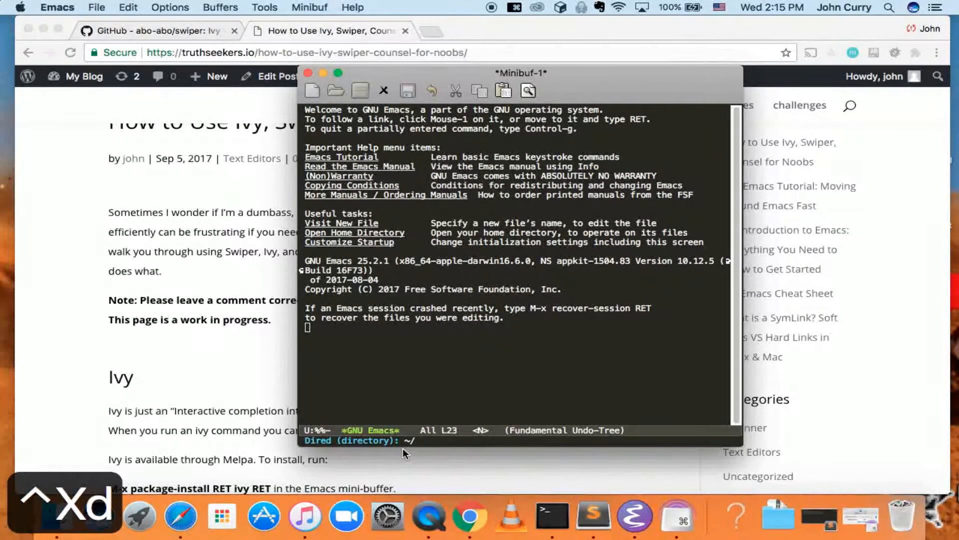
Step: Clear the typed Development/ path and cancel the directory prompt
{"action": "type", "text": "Development/"}
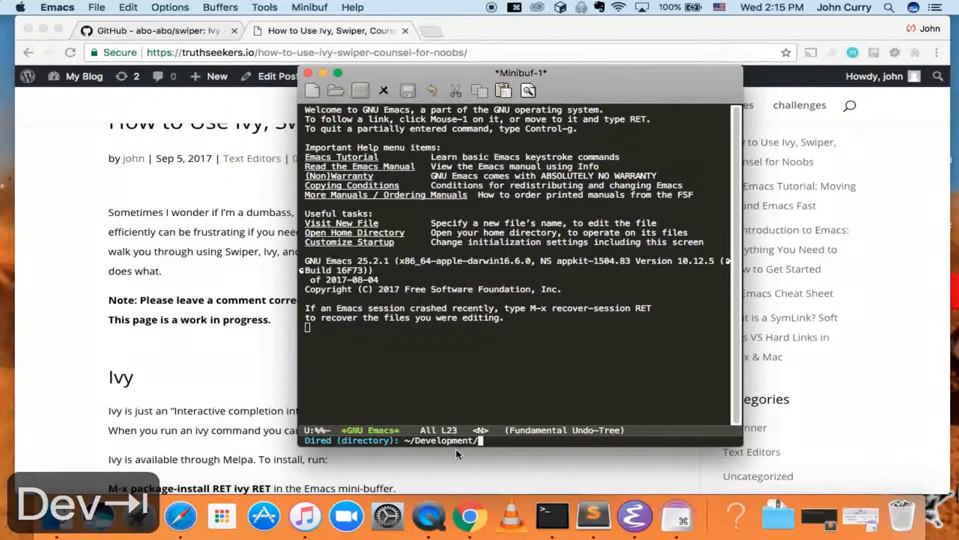
{"action": "key", "text": "backspace"}
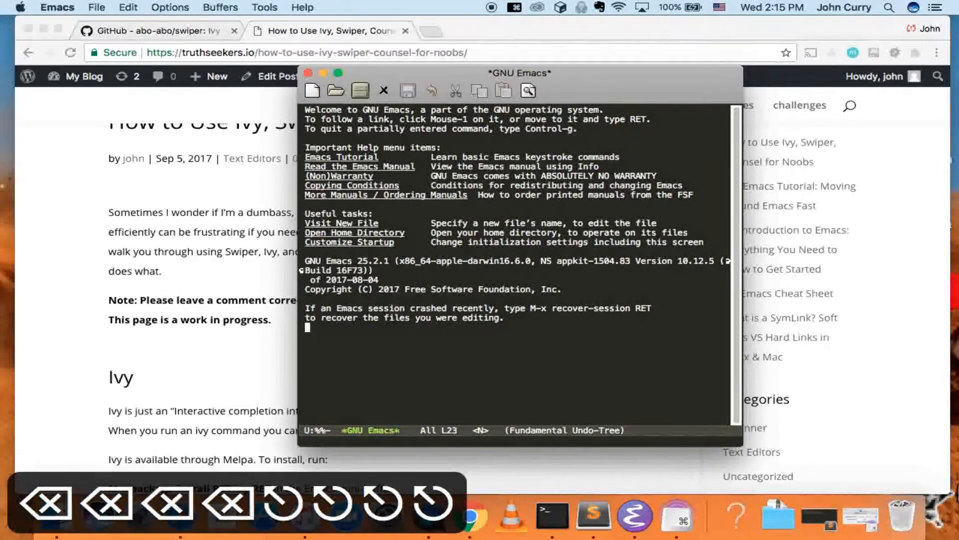
{"action": "key", "text": "ctrl+x ctrl+f"}
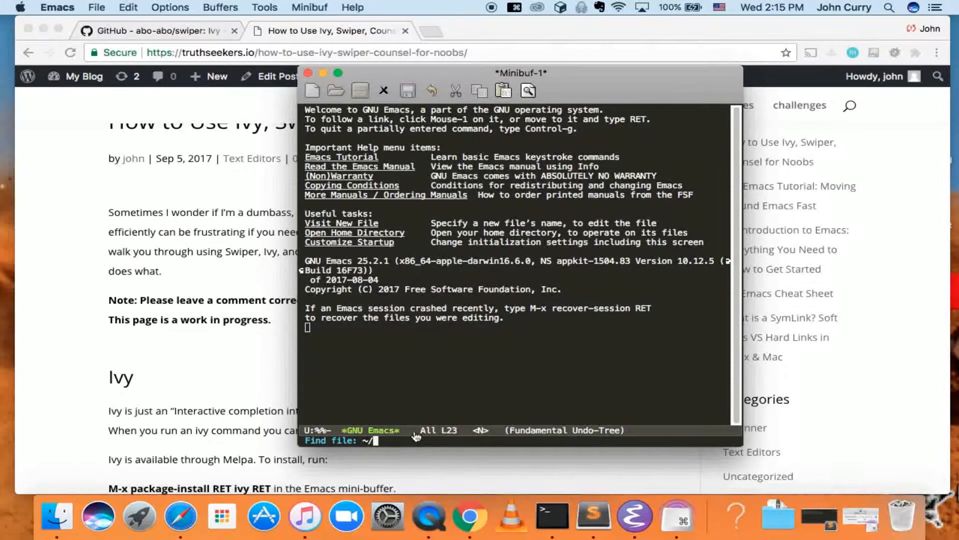
{"action": "mouse_move", "coordinate": [206, 391]}
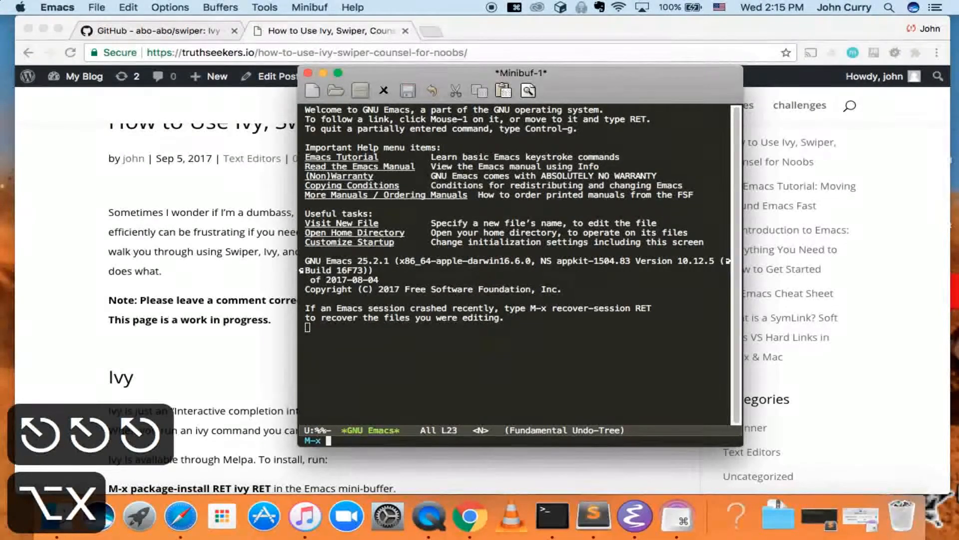
Step: Re-evaluate the .emacs configuration and enable ivy-mode
{"action": "type", "text": "package-insta"}
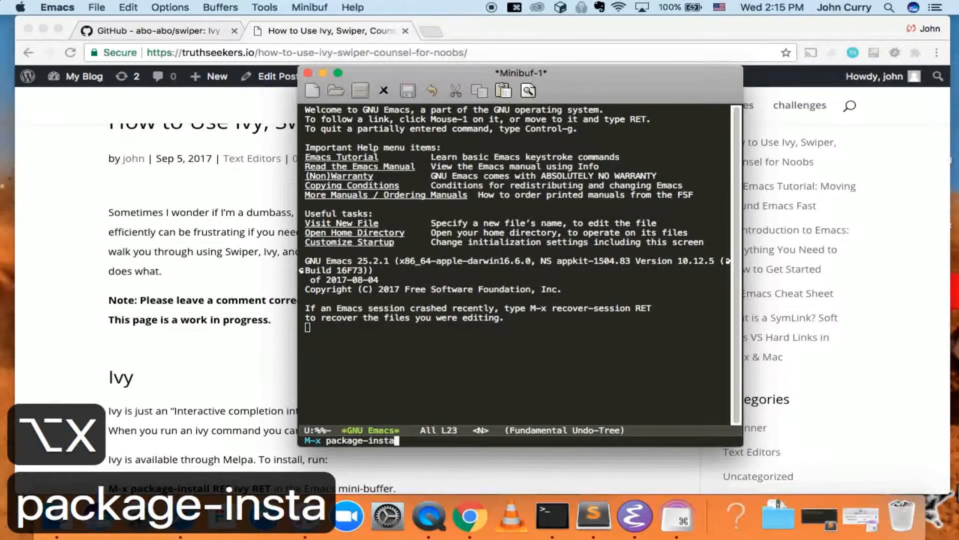
{"action": "type", "text": "eval-buffer"}
{"action": "key", "text": "Return"}
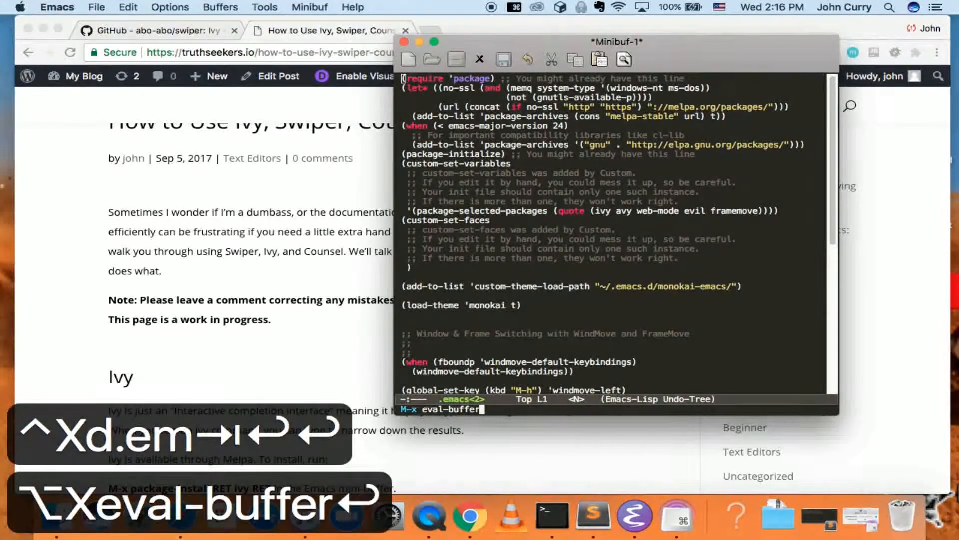
{"action": "key", "text": "Return"}
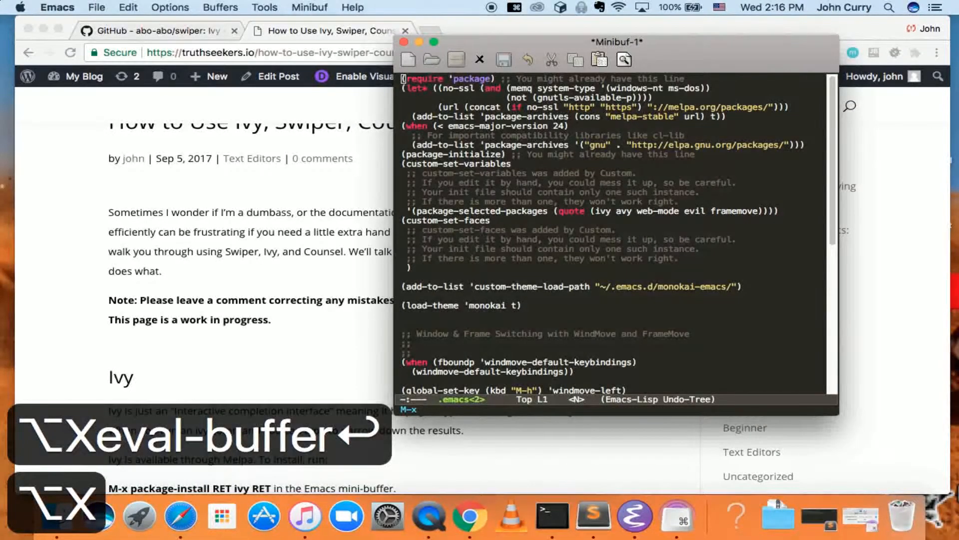
{"action": "type", "text": "ivy-m"}
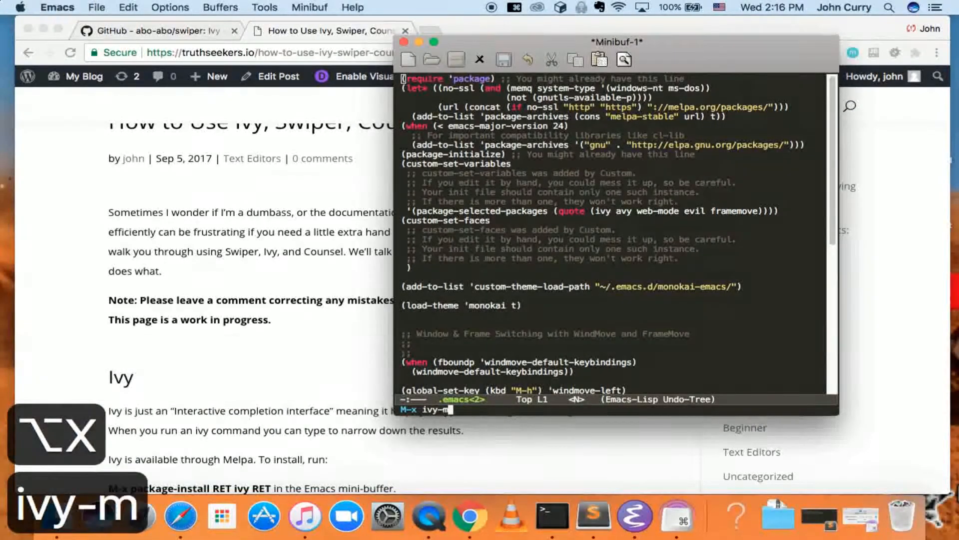
{"action": "key", "text": "Return"}
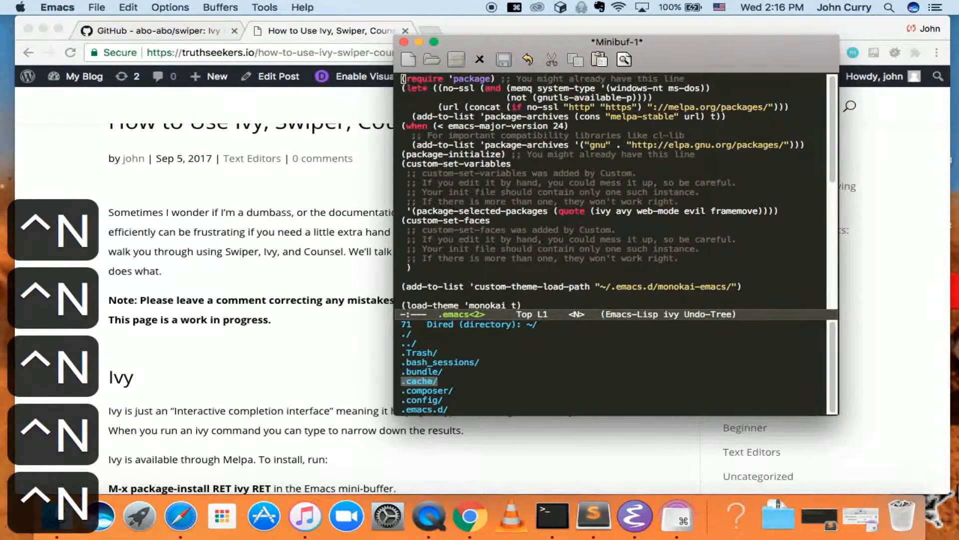
Step: Narrow the folder candidates with 'de' and open Development/ in Dired
{"action": "key", "text": "Up"}
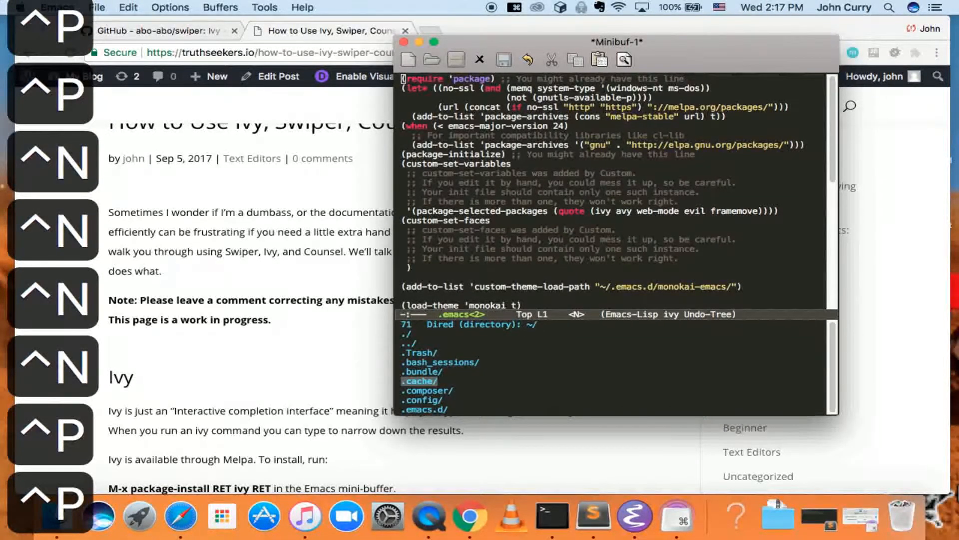
{"action": "type", "text": "d"}
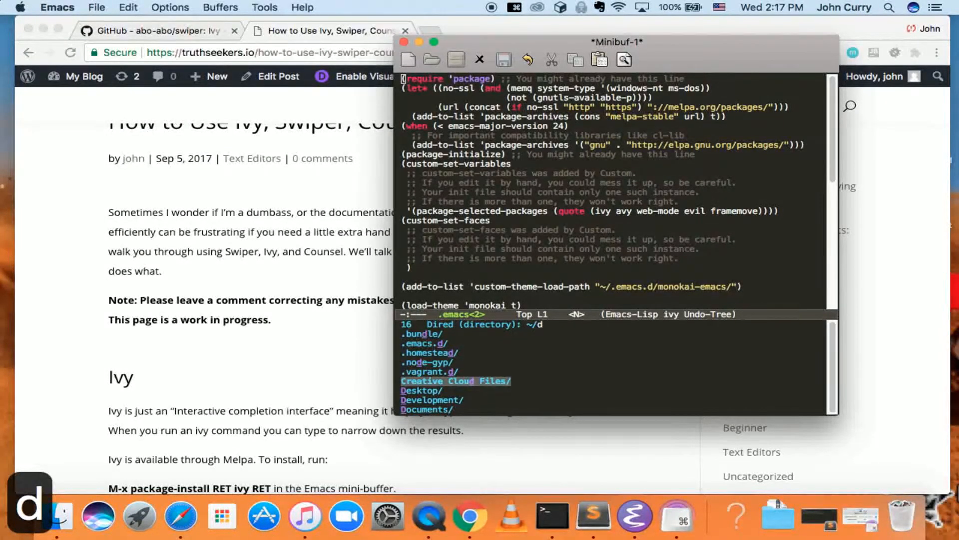
{"action": "type", "text": "ev"}
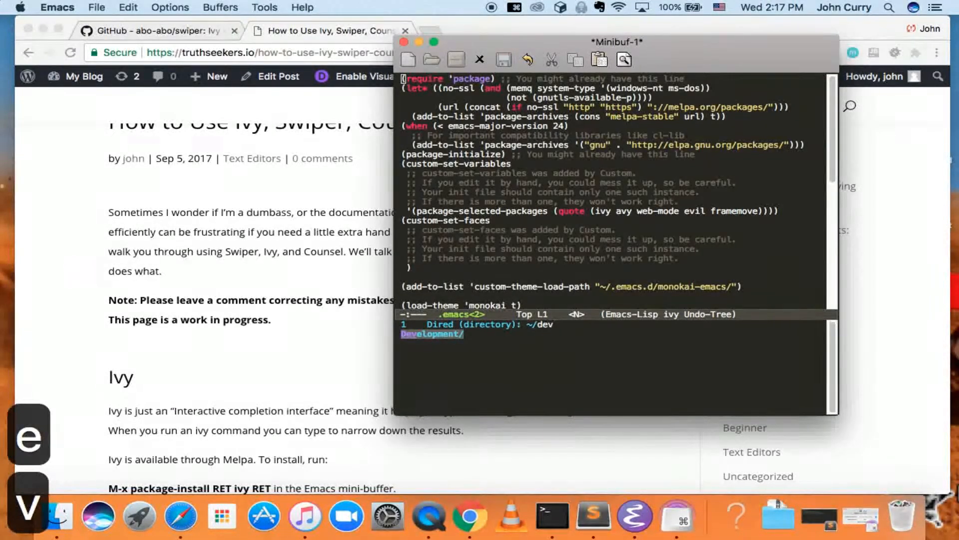
{"action": "key", "text": "Return"}
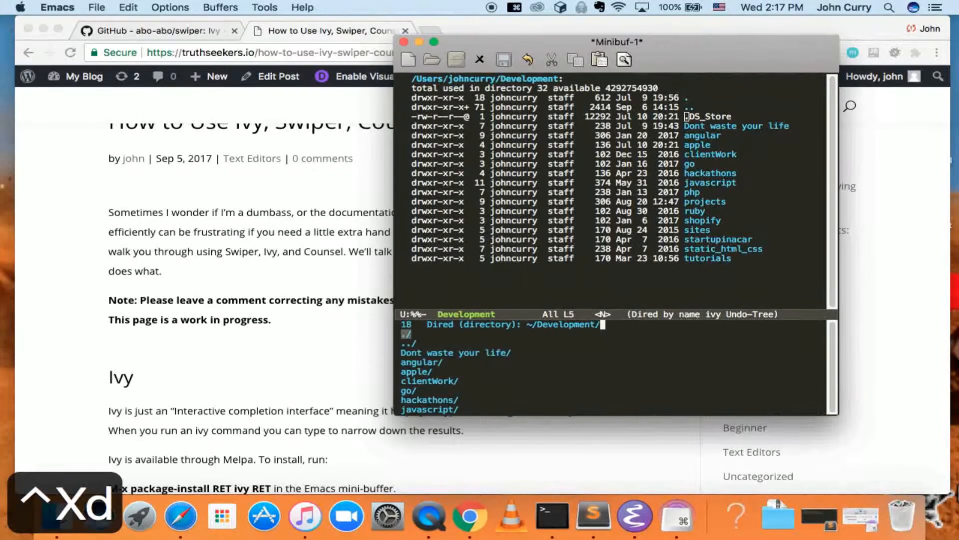
Step: Browse into the php/ folder by typing 'ph', then return to the home-folder candidates
{"action": "type", "text": "p"}
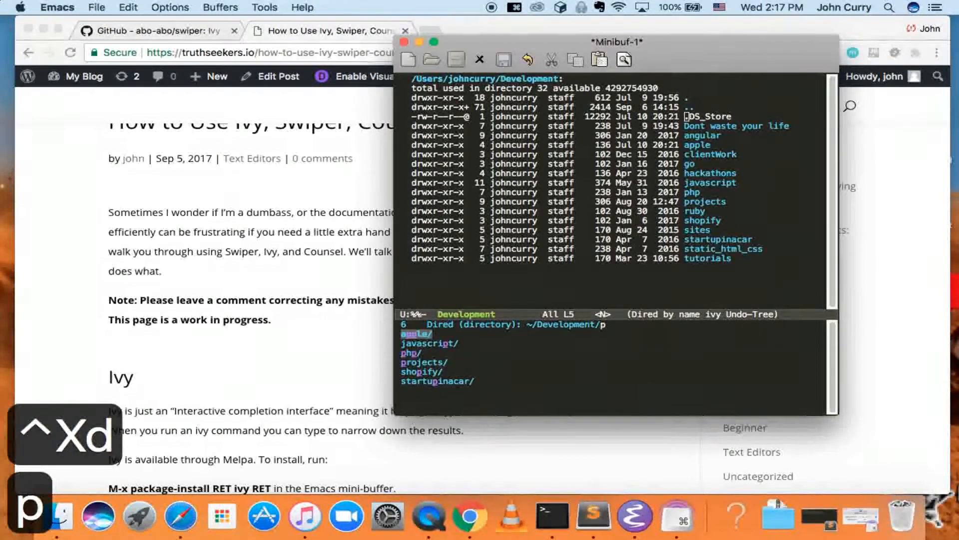
{"action": "type", "text": "hp/"}
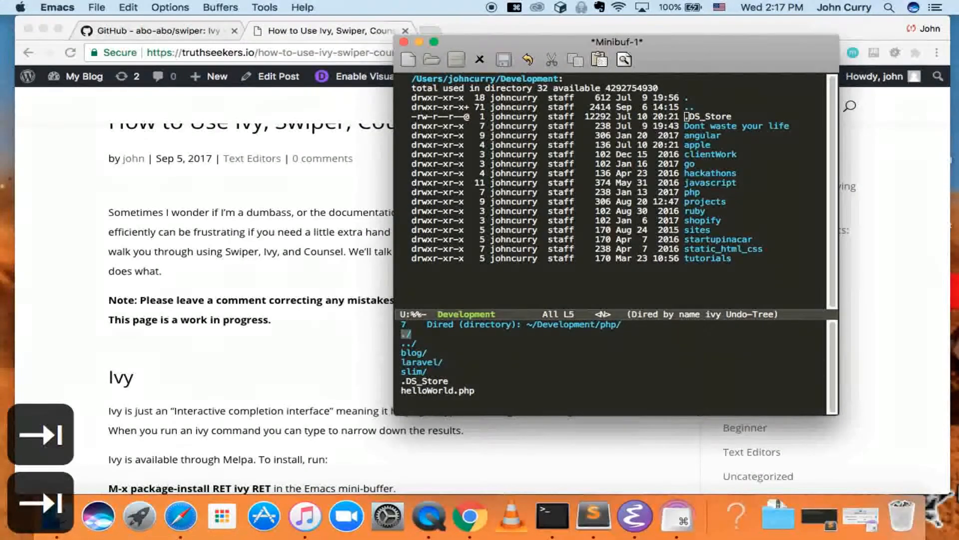
{"action": "type", "text": "NN"}
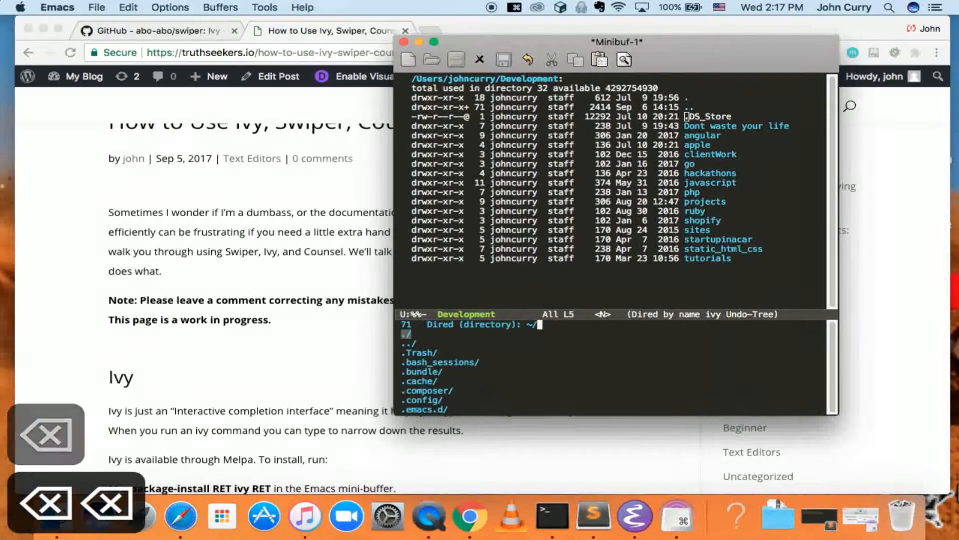
{"action": "key", "text": "ctrl+n"}
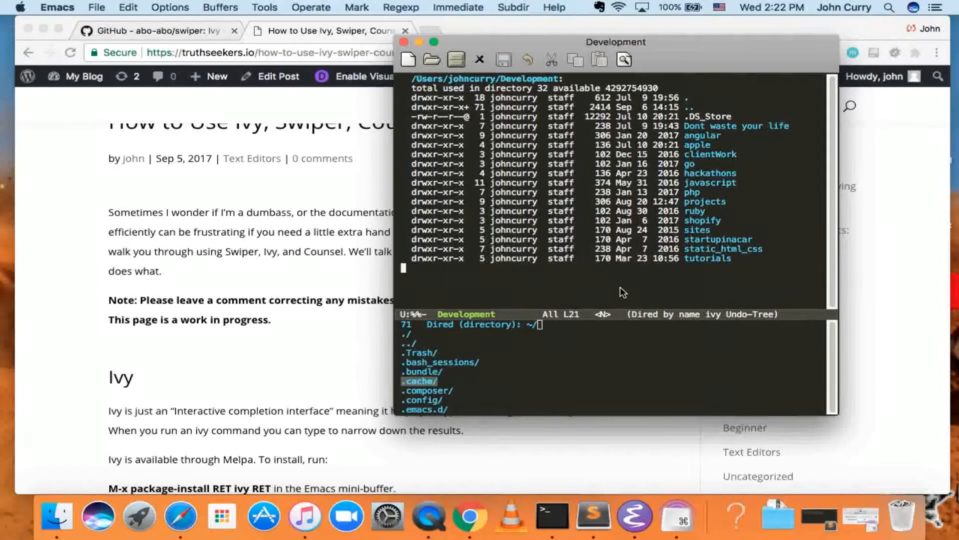
{"action": "mouse_move", "coordinate": [502, 374]}
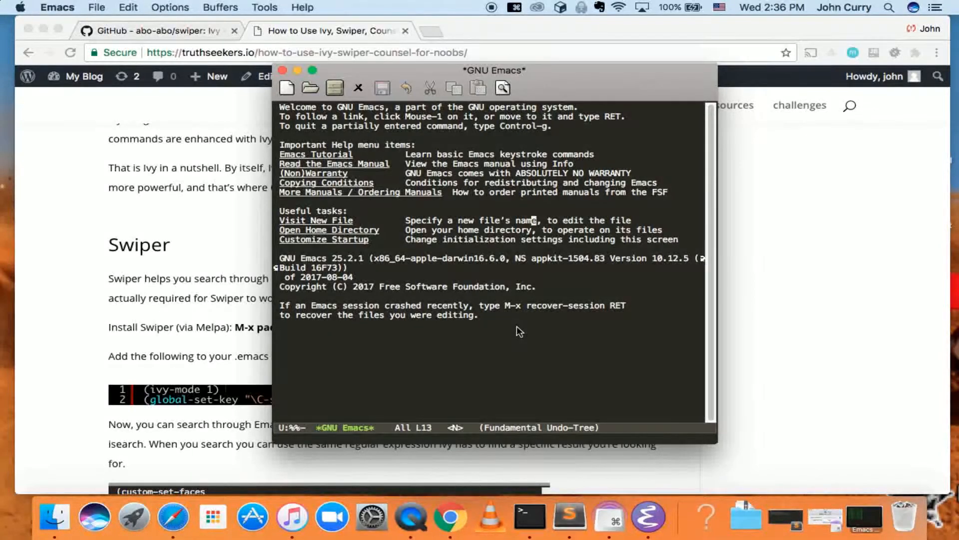
Step: Try incremental search in the *GNU Emacs* buffer for 'm' and 'me', including backward matches
{"action": "key", "text": "ctrl+s"}
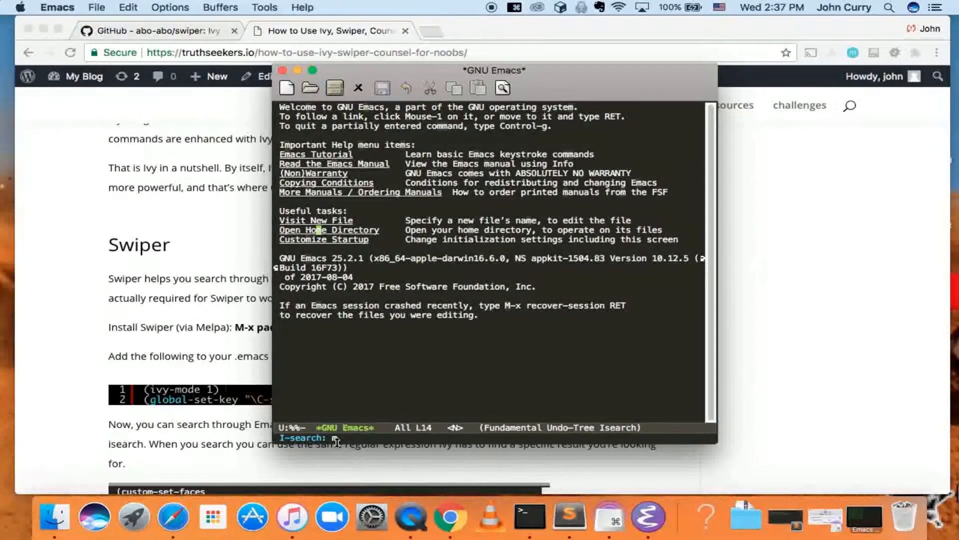
{"action": "type", "text": "m"}
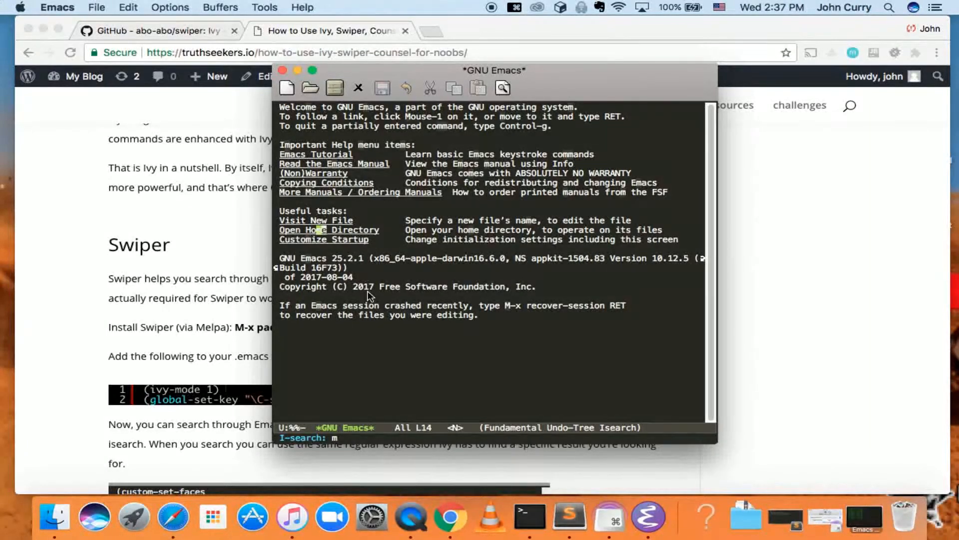
{"action": "key", "text": "ctrl+s"}
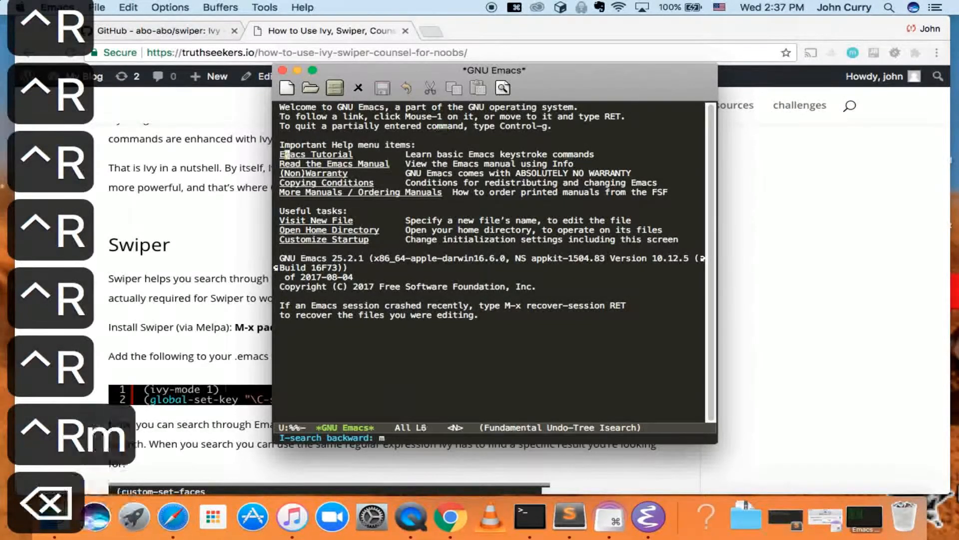
{"action": "type", "text": "e"}
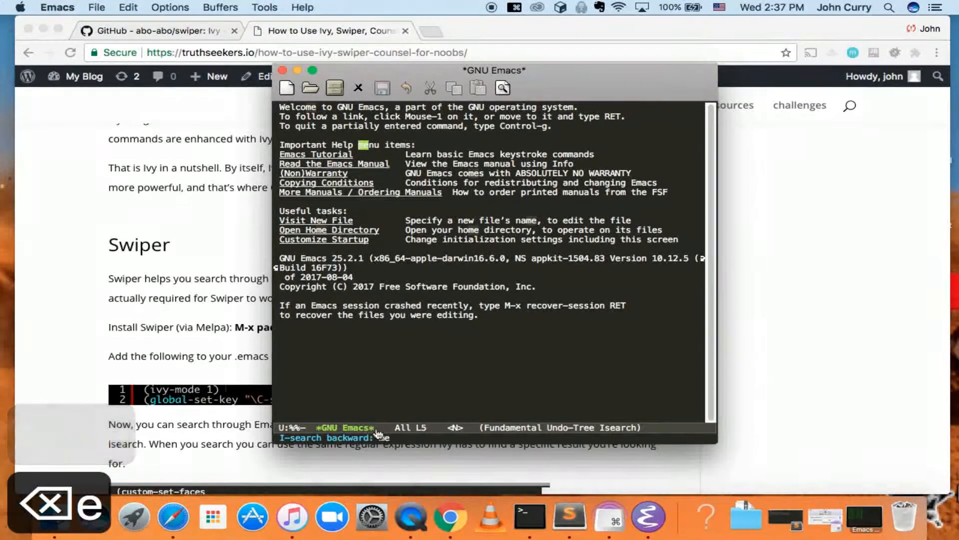
{"action": "type", "text": "me"}
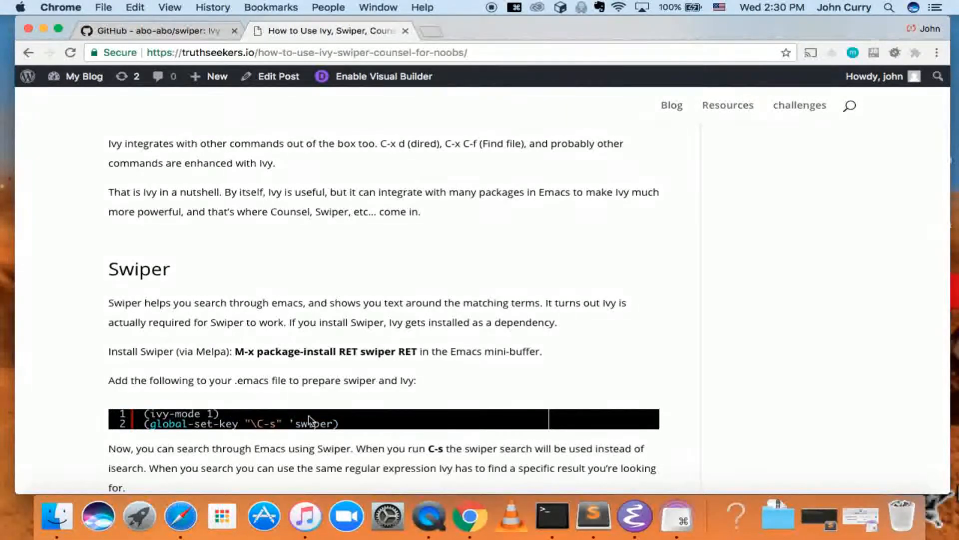
Step: Switch between Emacs and the Chrome blog post, selecting the tutorial's .emacs snippet for comparison
{"action": "key", "text": "cmd+tab"}
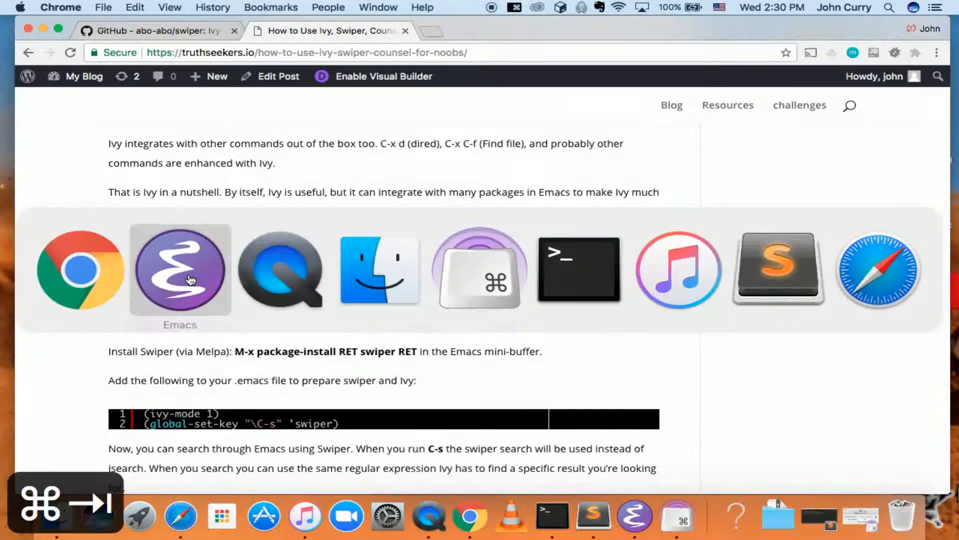
{"action": "left_click", "coordinate": [180, 271]}
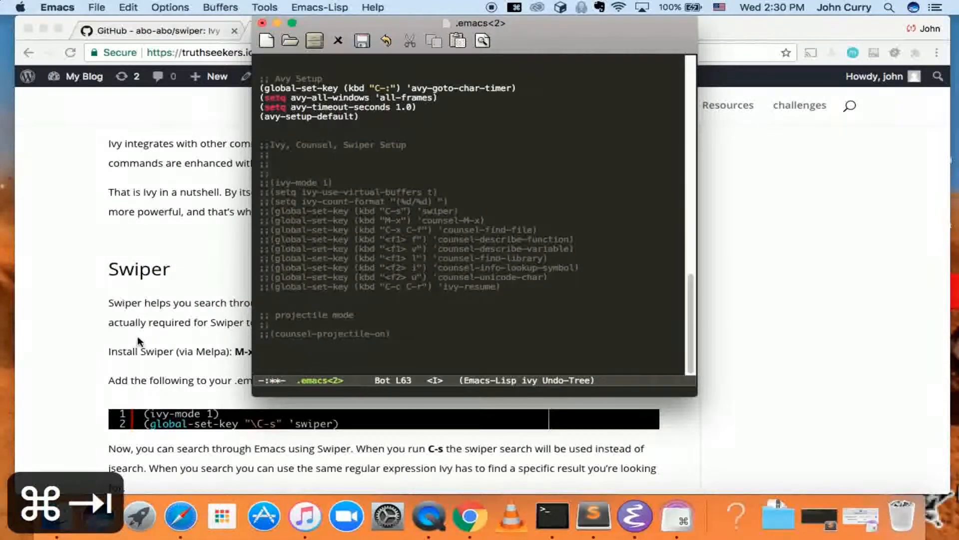
{"action": "mouse_move", "coordinate": [117, 292]}
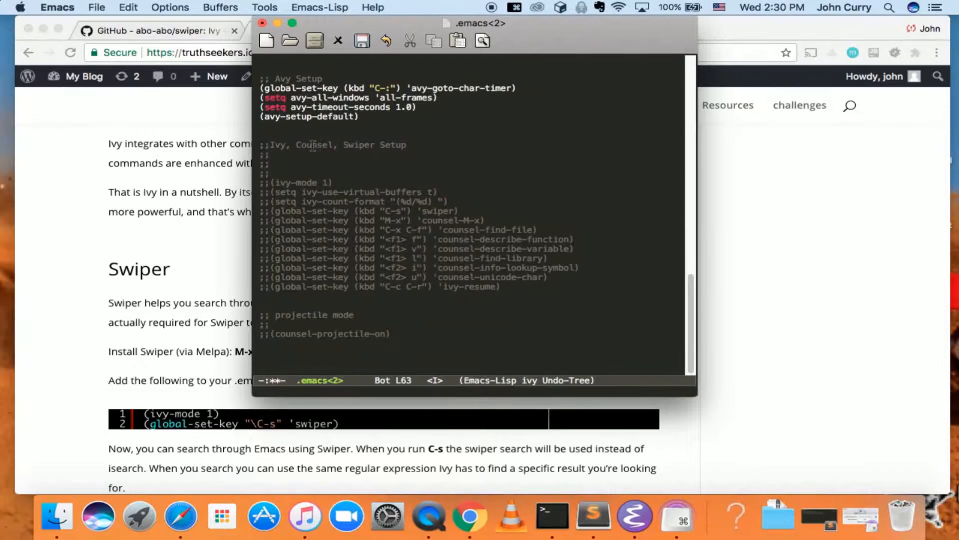
{"action": "mouse_move", "coordinate": [232, 245]}
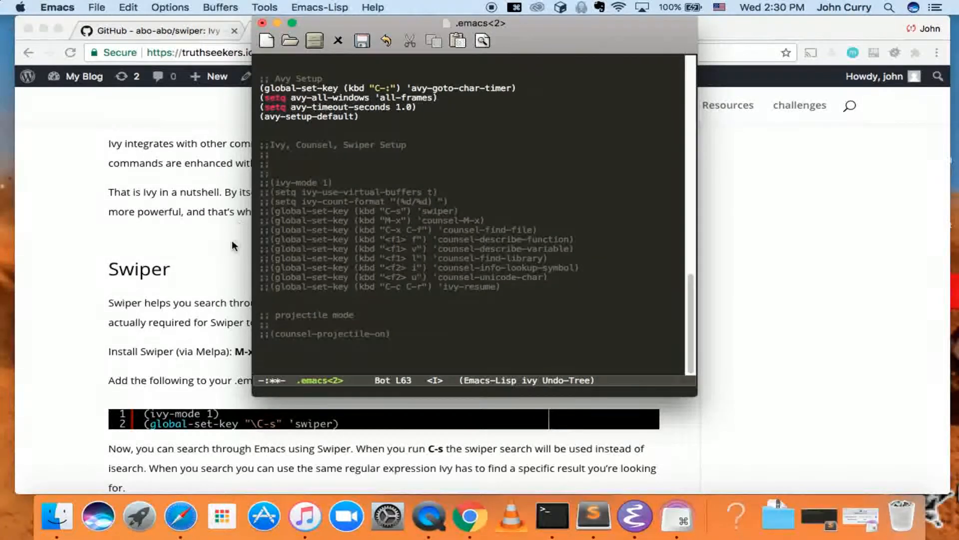
{"action": "mouse_move", "coordinate": [138, 295]}
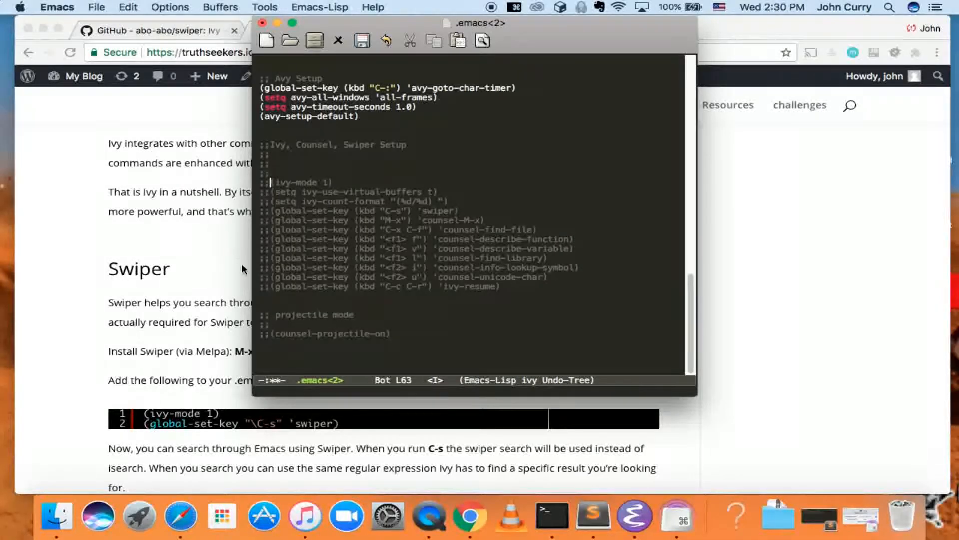
{"action": "key", "text": "Cmd+Tab"}
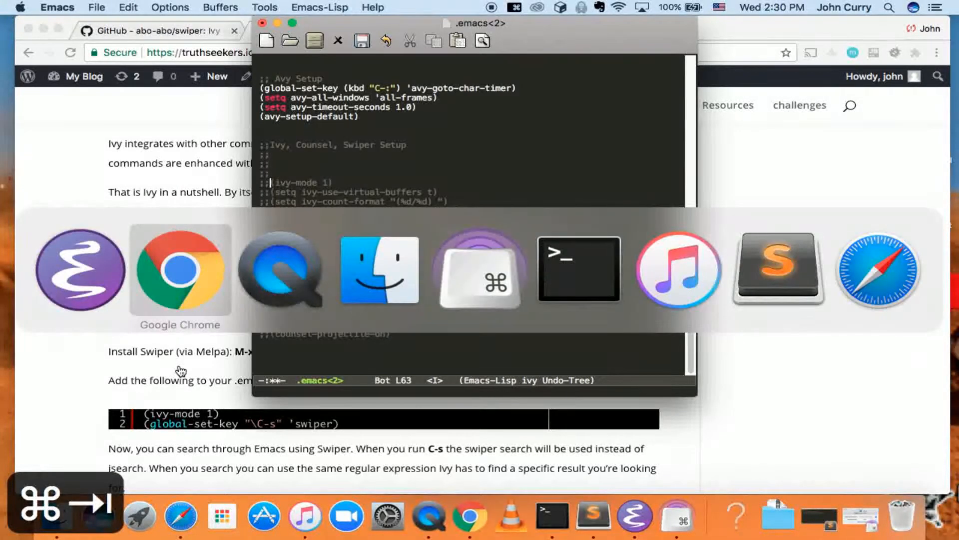
{"action": "left_click", "coordinate": [179, 272]}
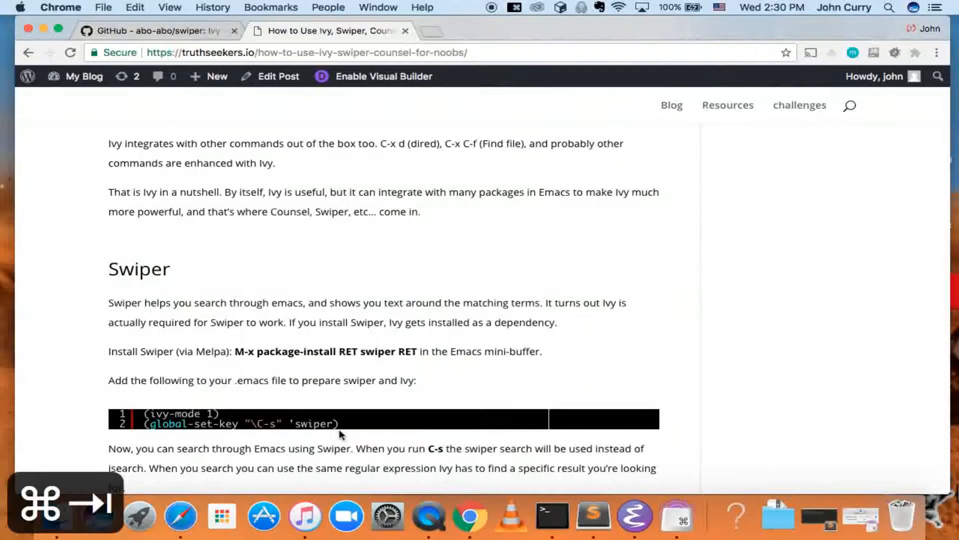
{"action": "left_click_drag", "start_coordinate": [166, 408], "coordinate": [336, 424]}
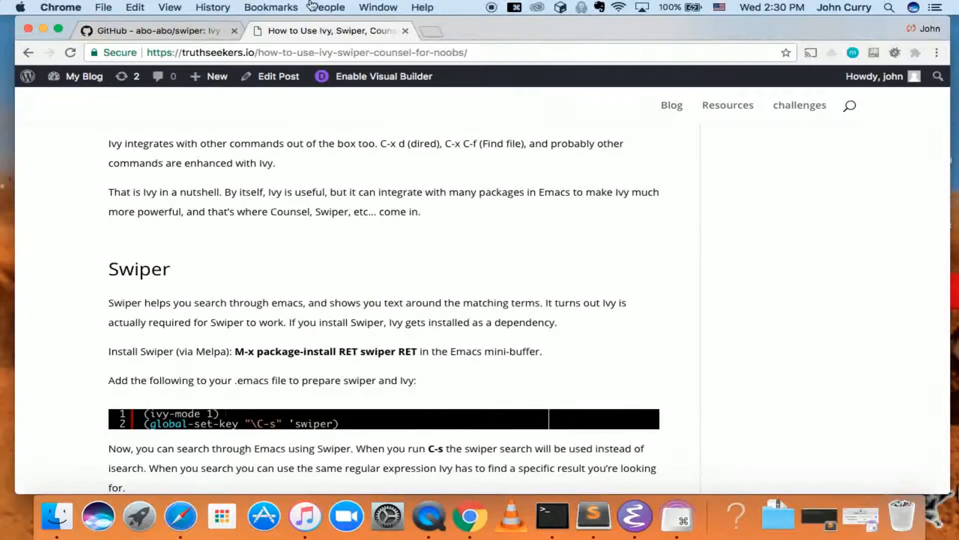
{"action": "key", "text": "cmd+tab"}
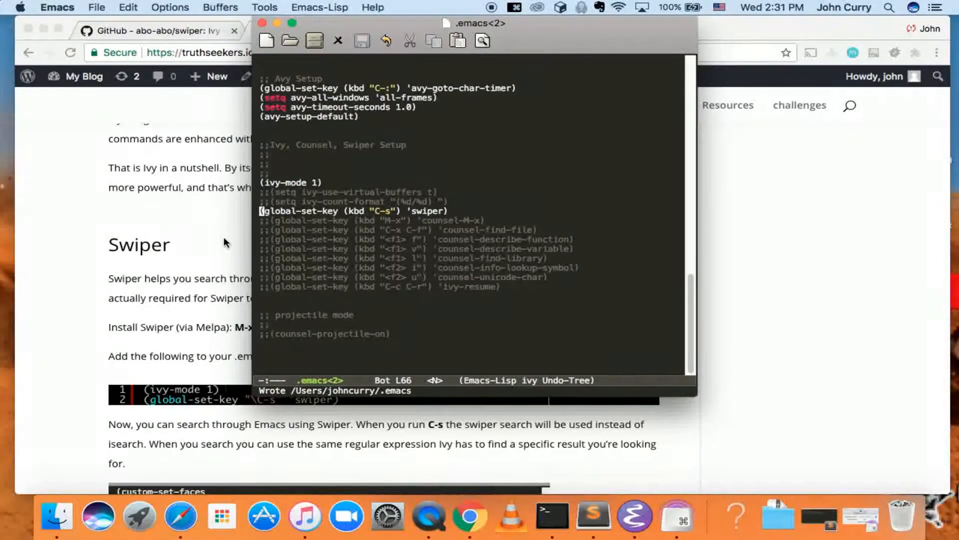
Step: Install the swiper package with package-install and re-run eval-buffer on .emacs
{"action": "type", "text": "packa"}
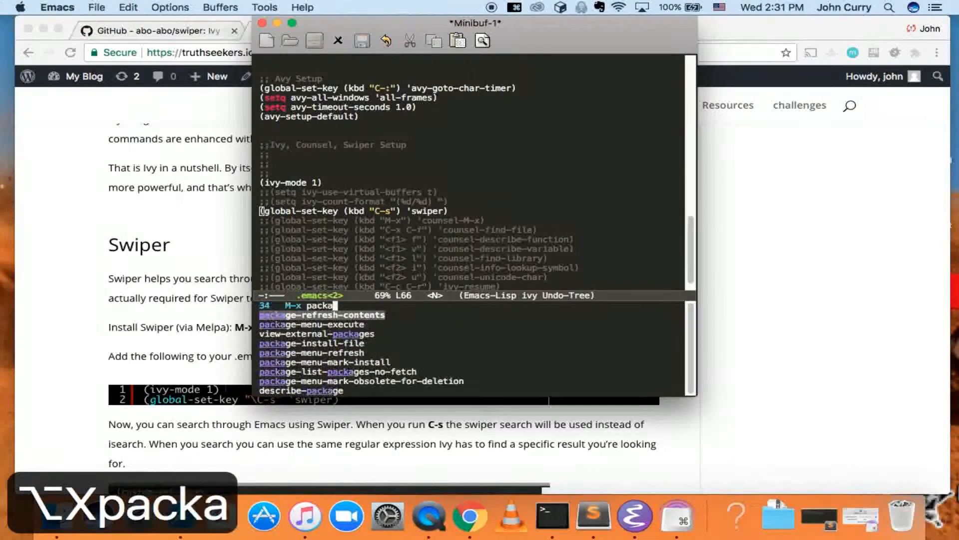
{"action": "type", "text": "ge-install"}
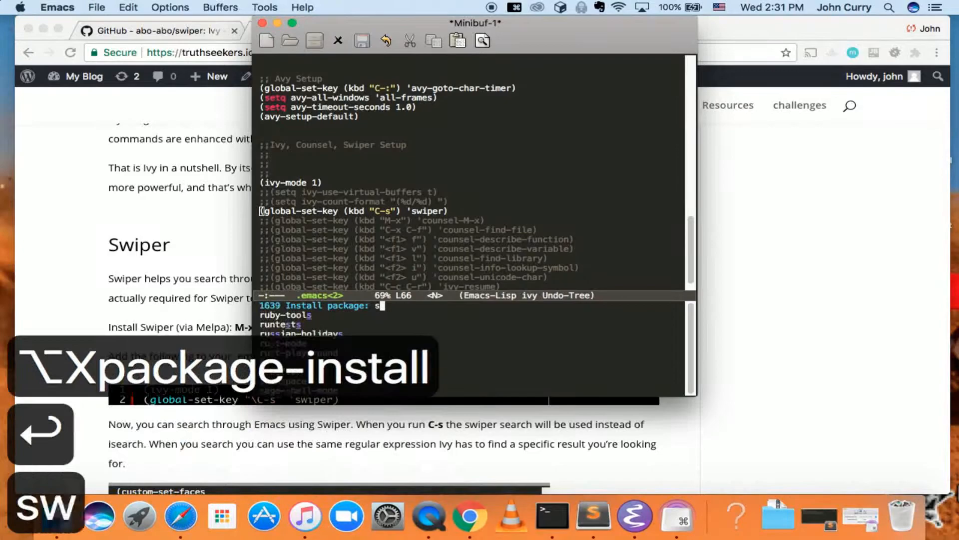
{"action": "type", "text": "wiper"}
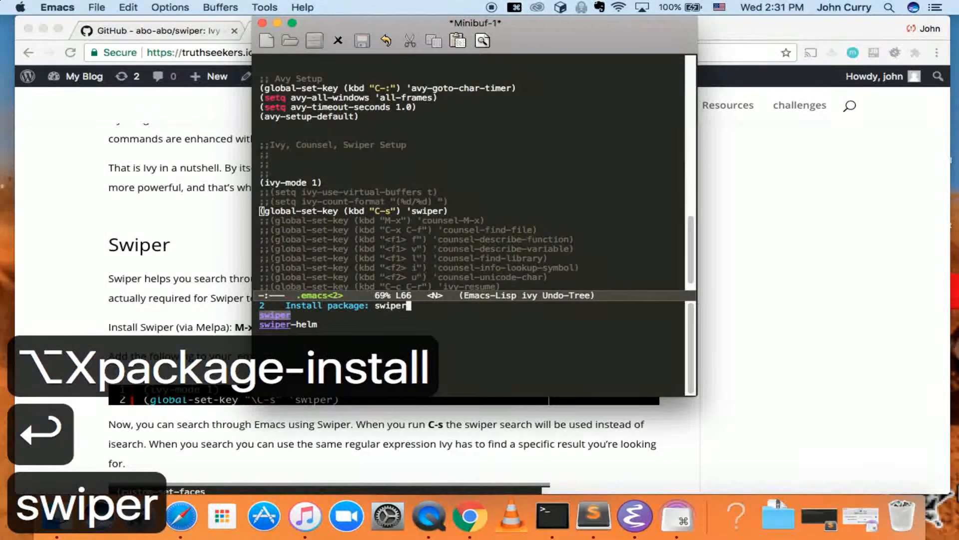
{"action": "key", "text": "Return"}
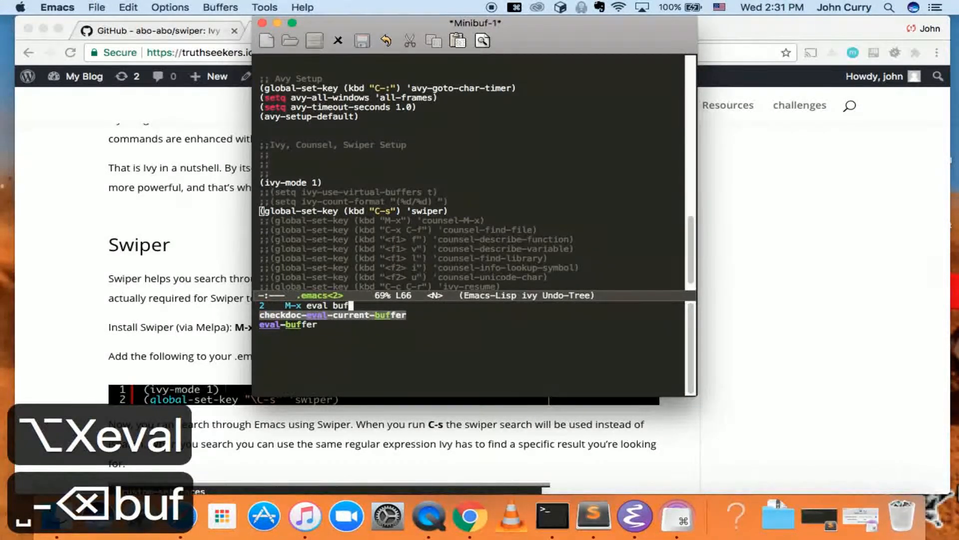
{"action": "key", "text": "Return"}
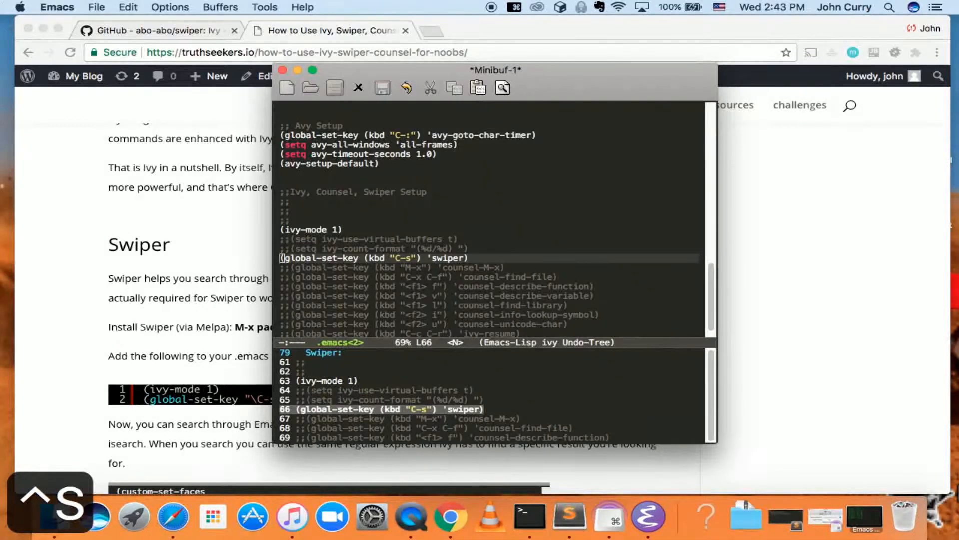
{"action": "mouse_move", "coordinate": [439, 386]}
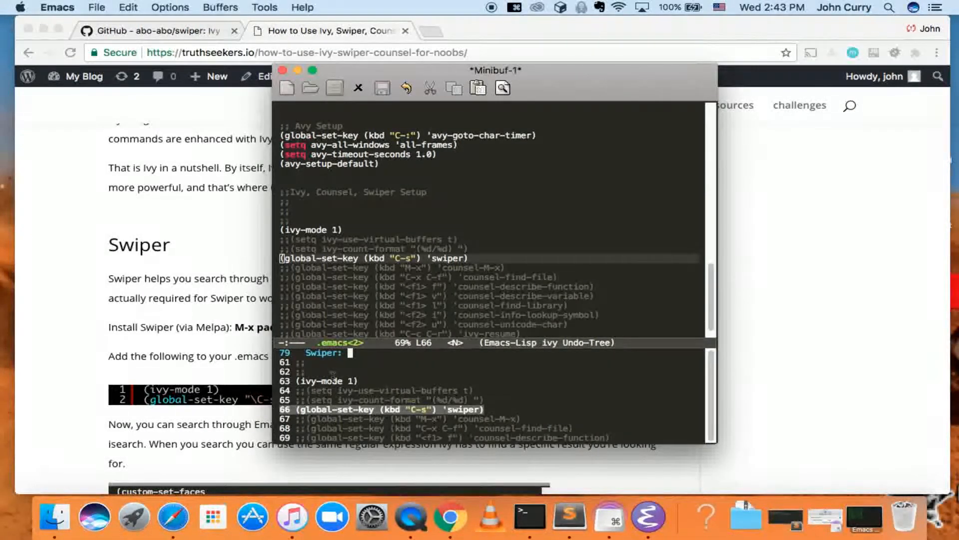
{"action": "type", "text": "sw"}
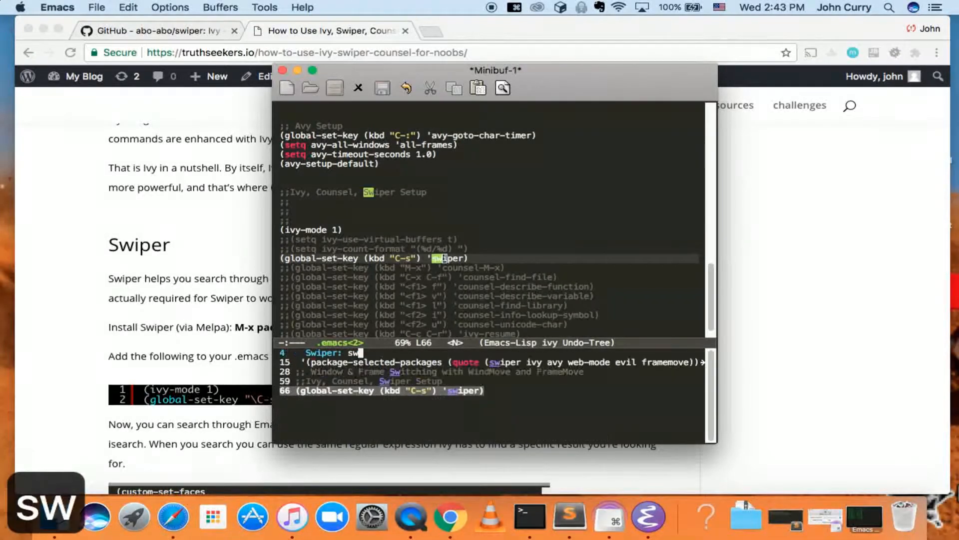
{"action": "type", "text": "i"}
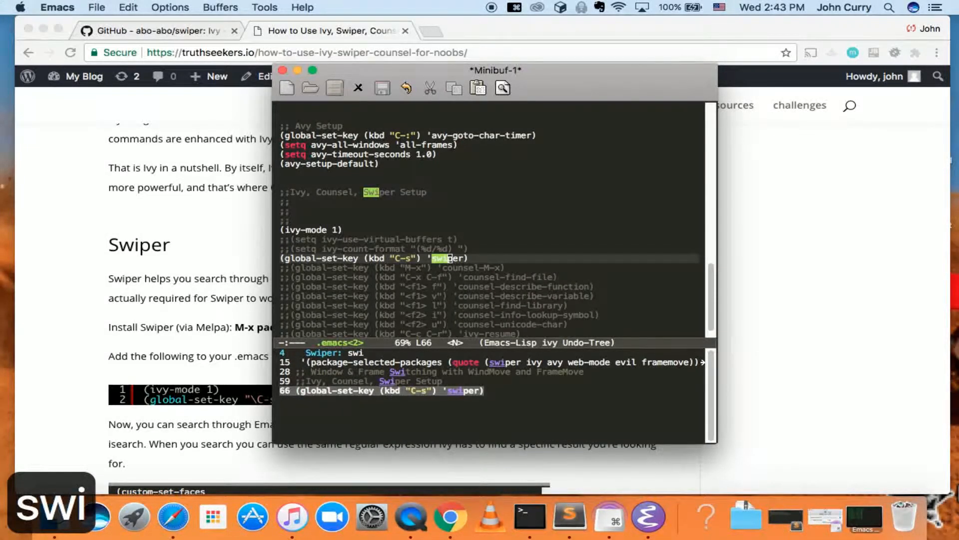
{"action": "type", "text": "p"}
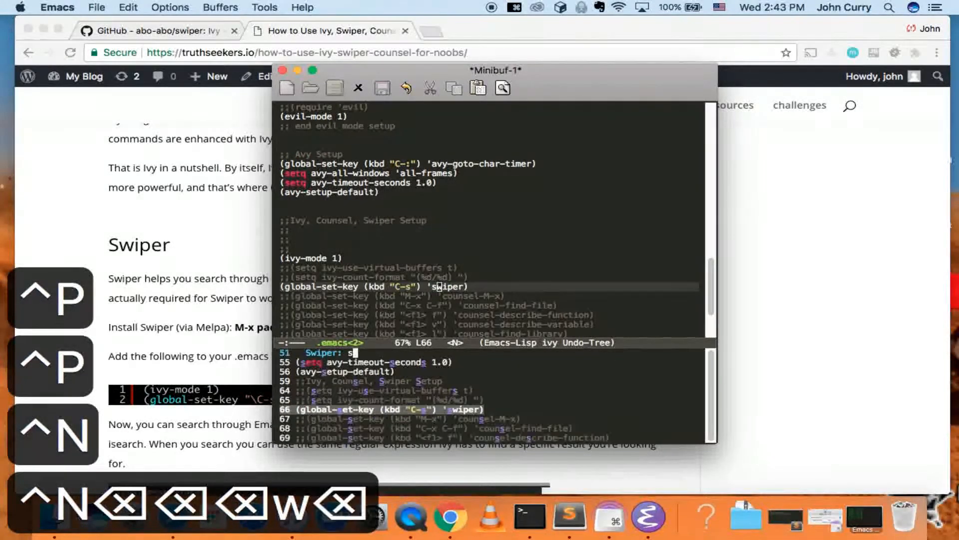
{"action": "type", "text": "w"}
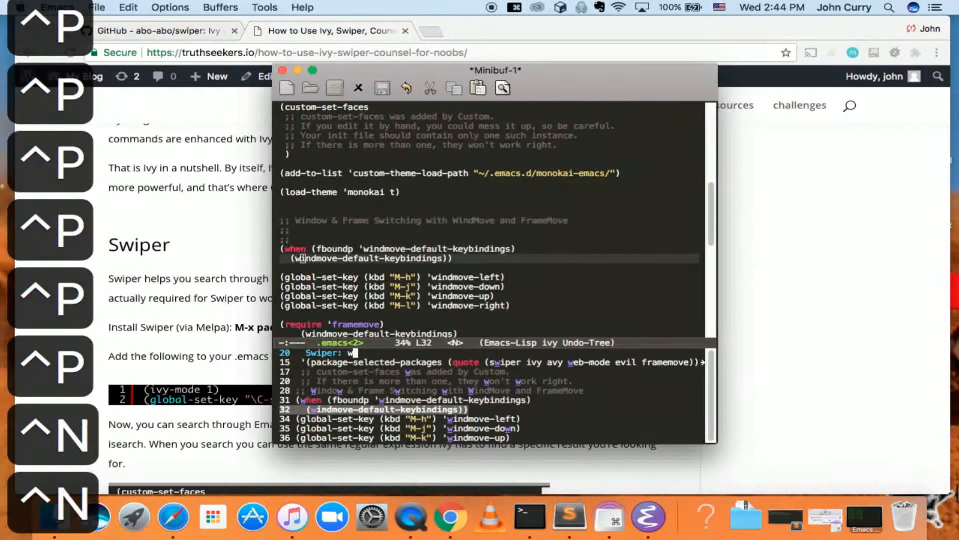
{"action": "type", "text": "in"}
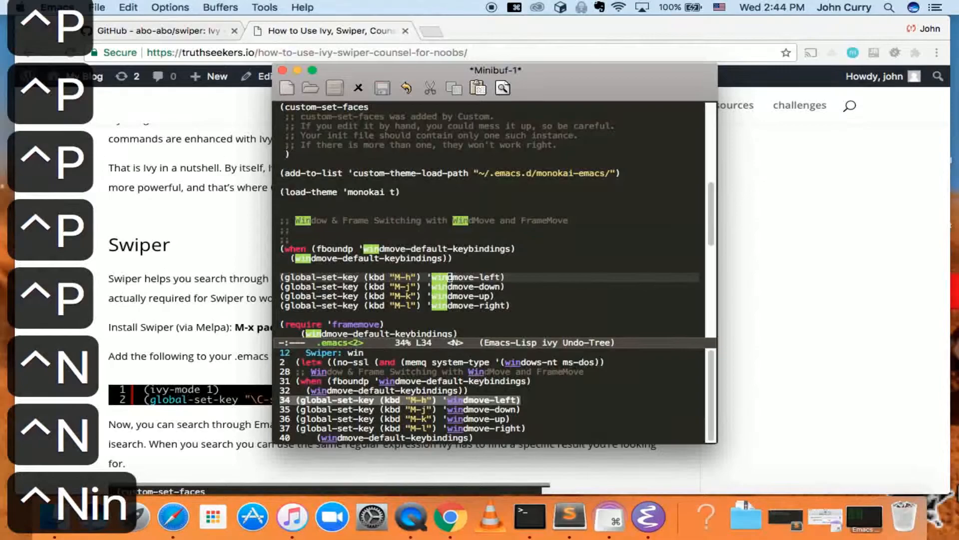
{"action": "type", "text": "dmov"}
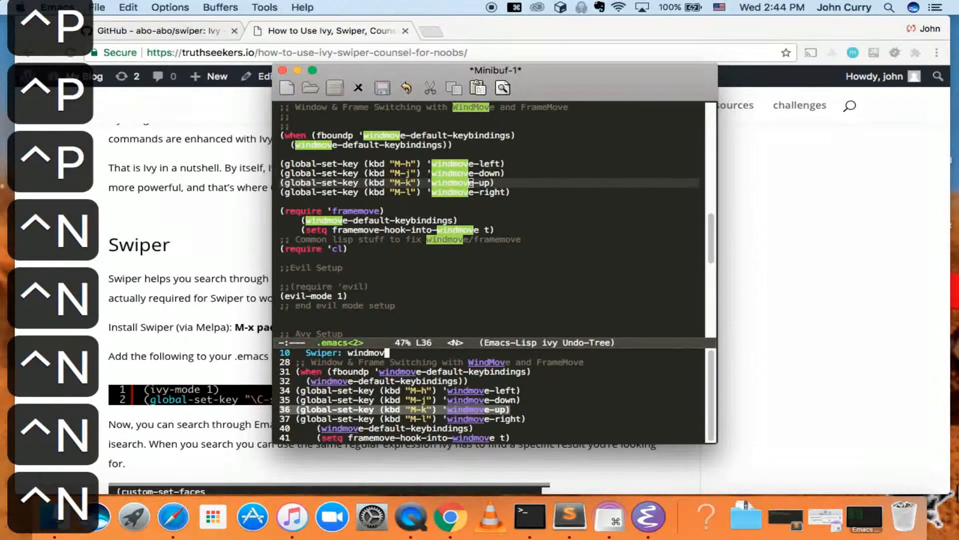
{"action": "key", "text": "Up"}
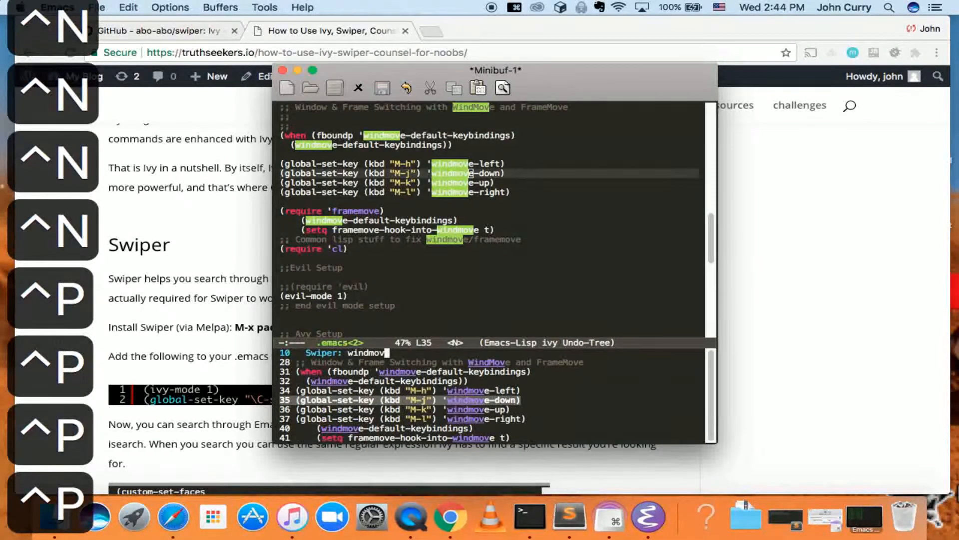
{"action": "key", "text": "BackSpace"}
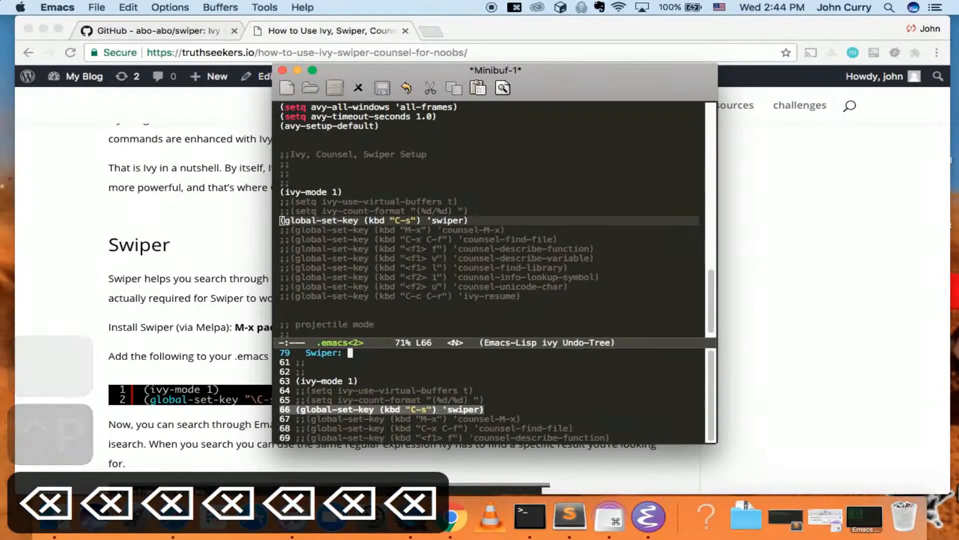
Step: Search .emacs with Swiper for 'glo', then 'wind' to find the windmove bindings
{"action": "type", "text": "glo"}
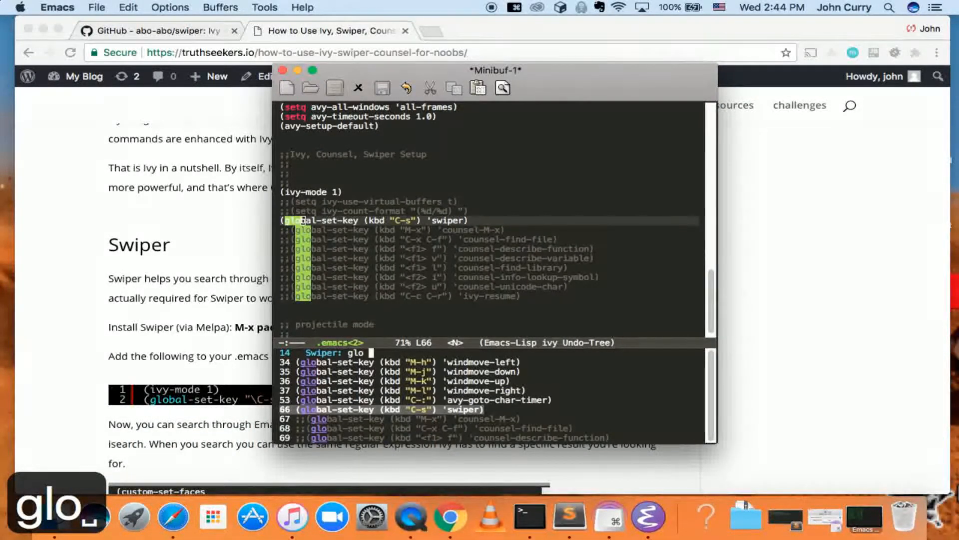
{"action": "type", "text": "w"}
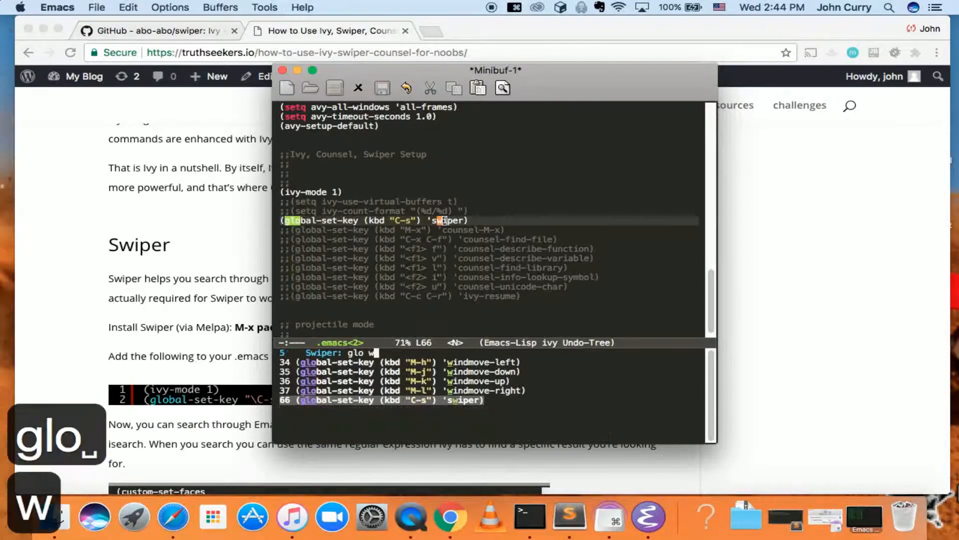
{"action": "type", "text": "i"}
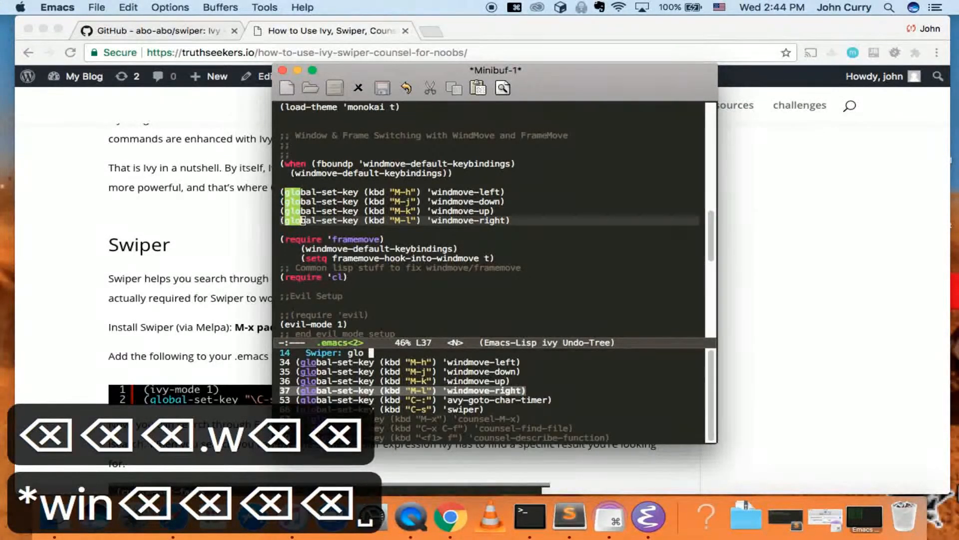
{"action": "type", "text": "wind"}
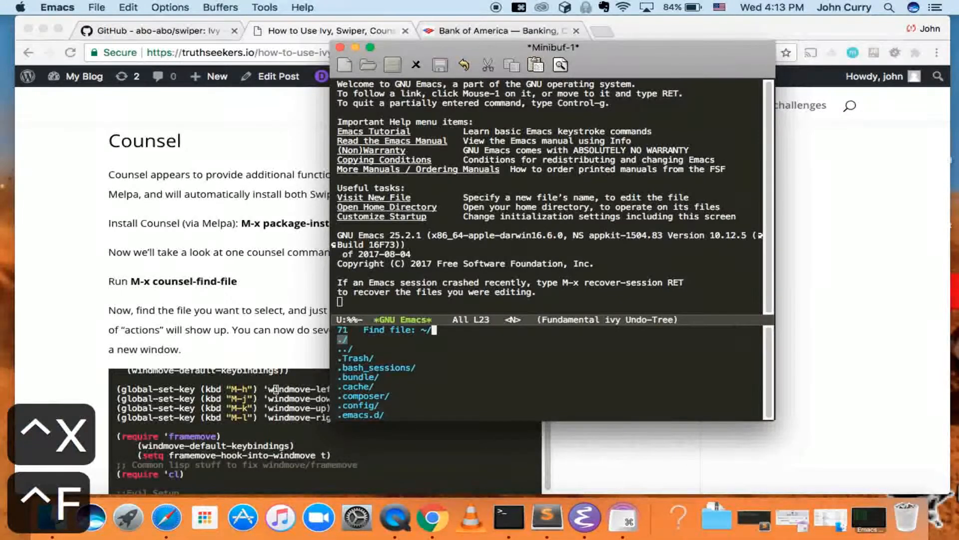
Step: Narrow the Find file candidates to the .emacs entries by typing '.em'
{"action": "type", "text": ".em"}
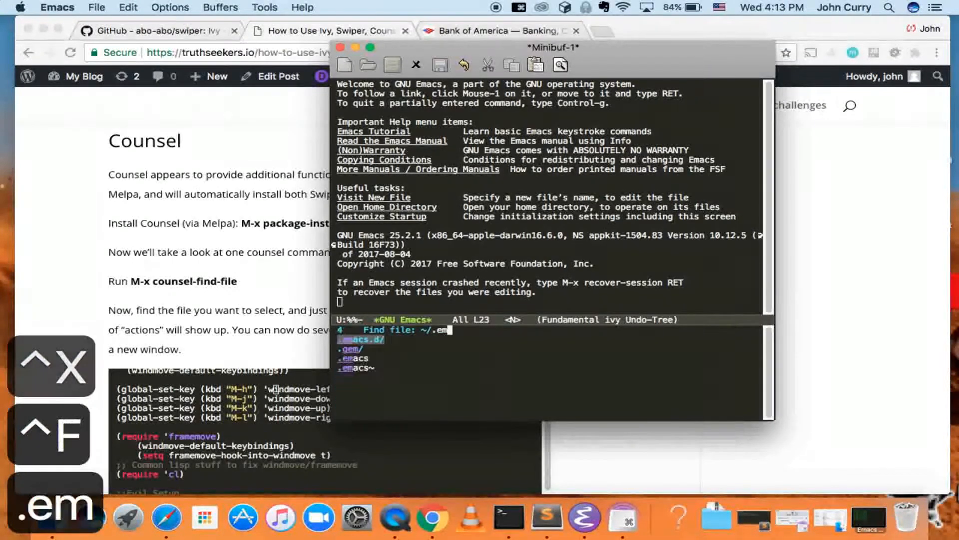
{"action": "type", "text": "a"}
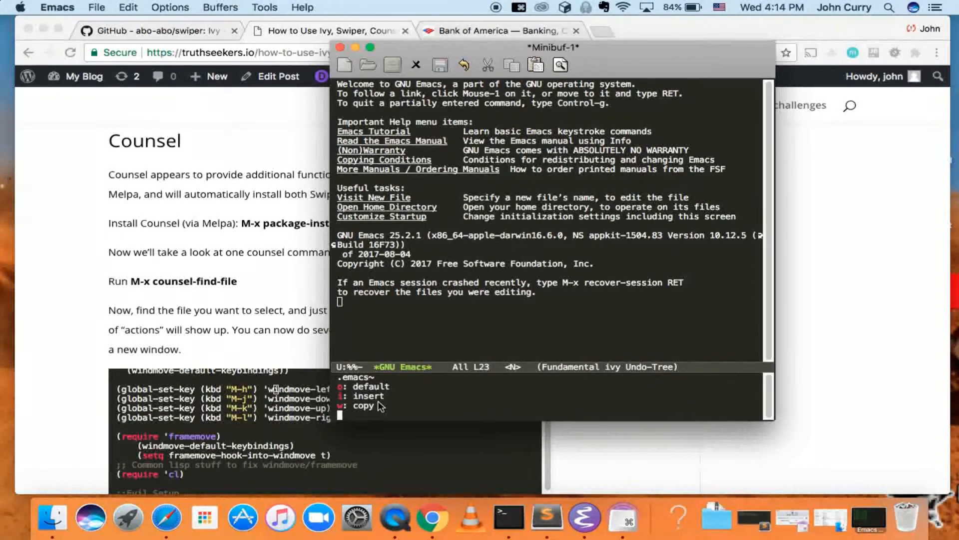
{"action": "mouse_move", "coordinate": [336, 388]}
{"action": "type", "text": "pack"}
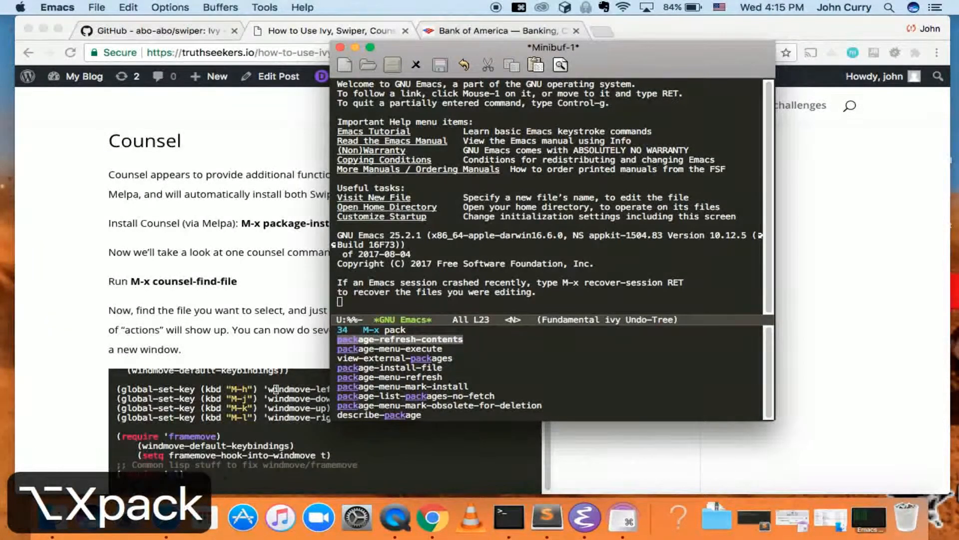
Step: Install the counsel package with package-install
{"action": "type", "text": "insta"}
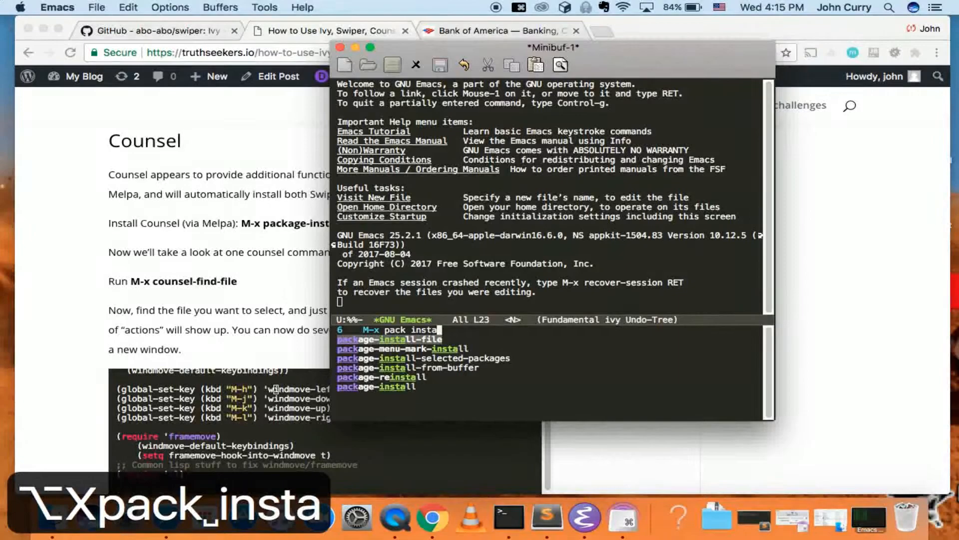
{"action": "key", "text": "Return"}
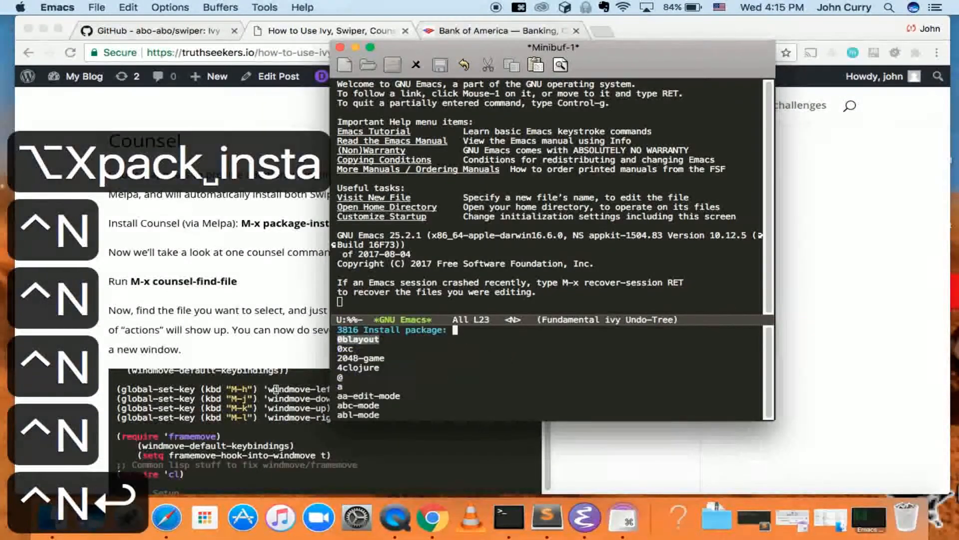
{"action": "type", "text": "cou"}
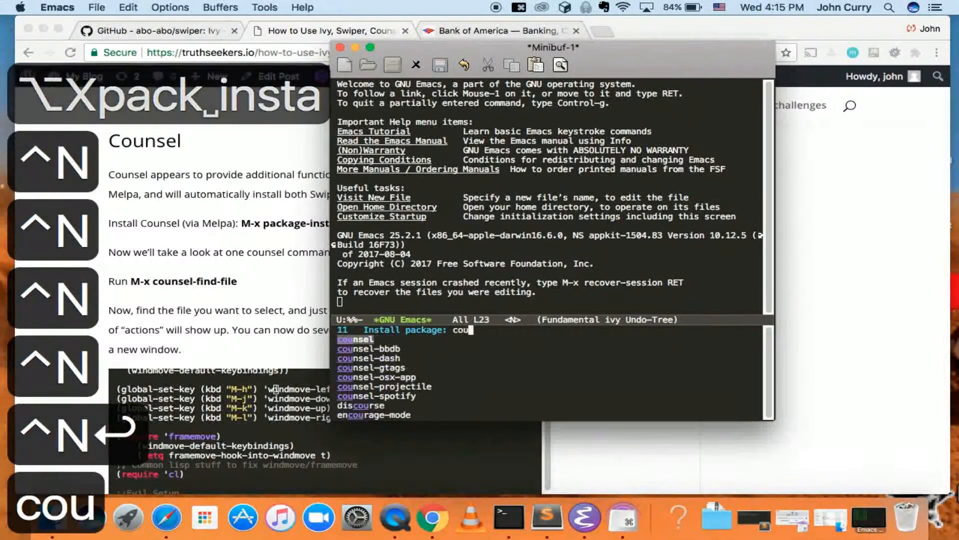
{"action": "type", "text": "ns"}
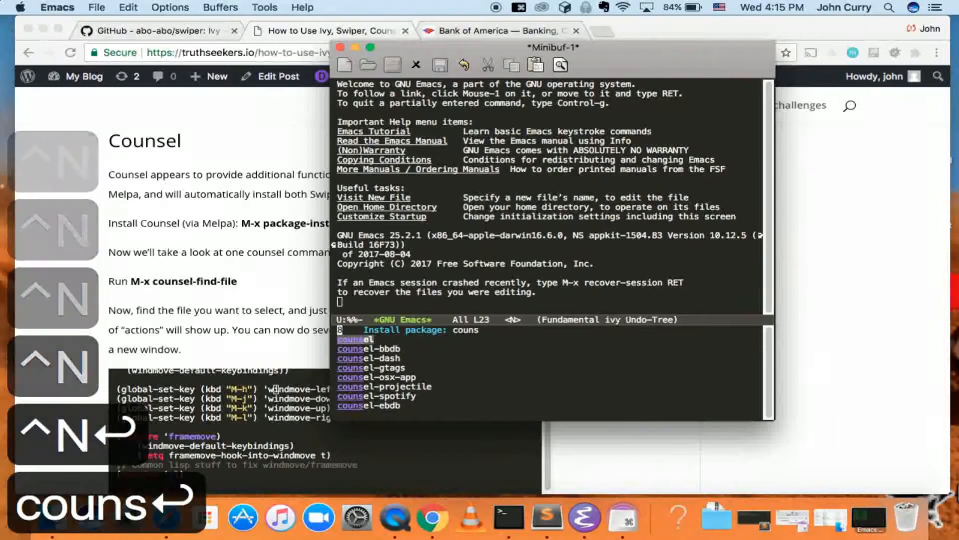
{"action": "key", "text": "Return"}
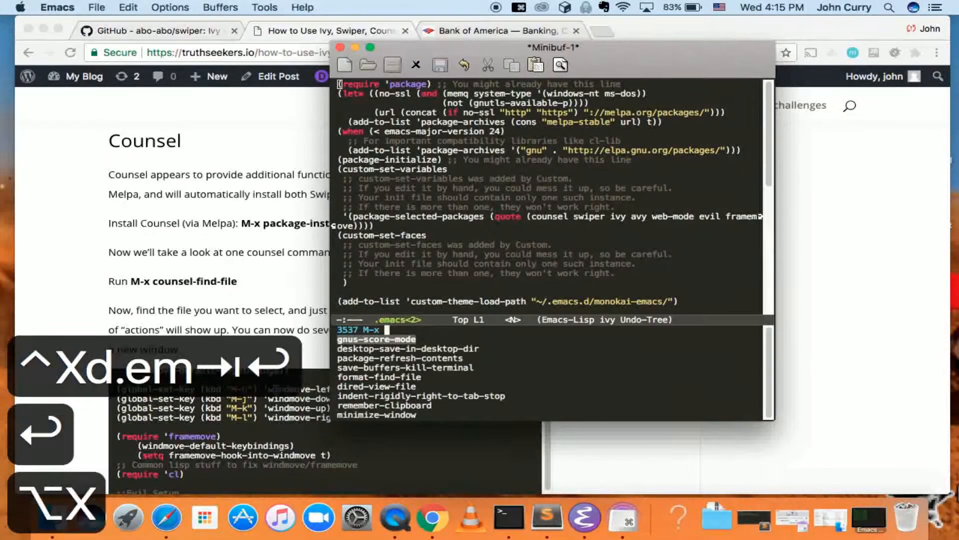
Step: Re-evaluate .emacs with eval-buffer and launch counsel-find-file
{"action": "type", "text": "eval-buff"}
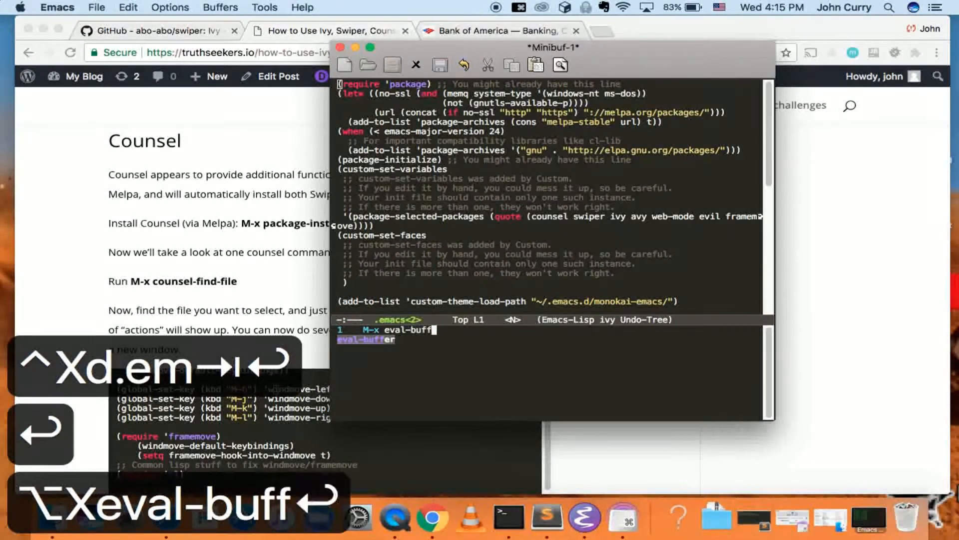
{"action": "key", "text": "Return"}
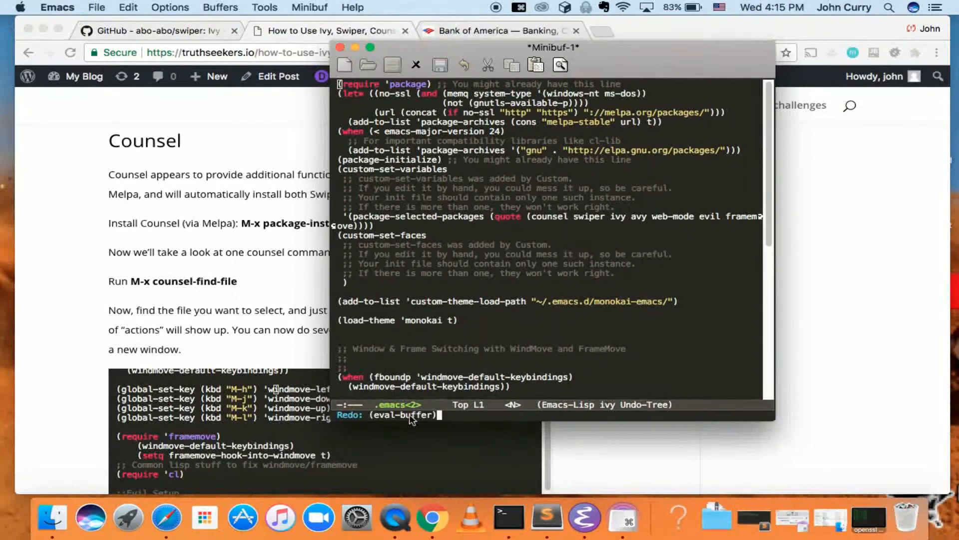
{"action": "mouse_move", "coordinate": [439, 413]}
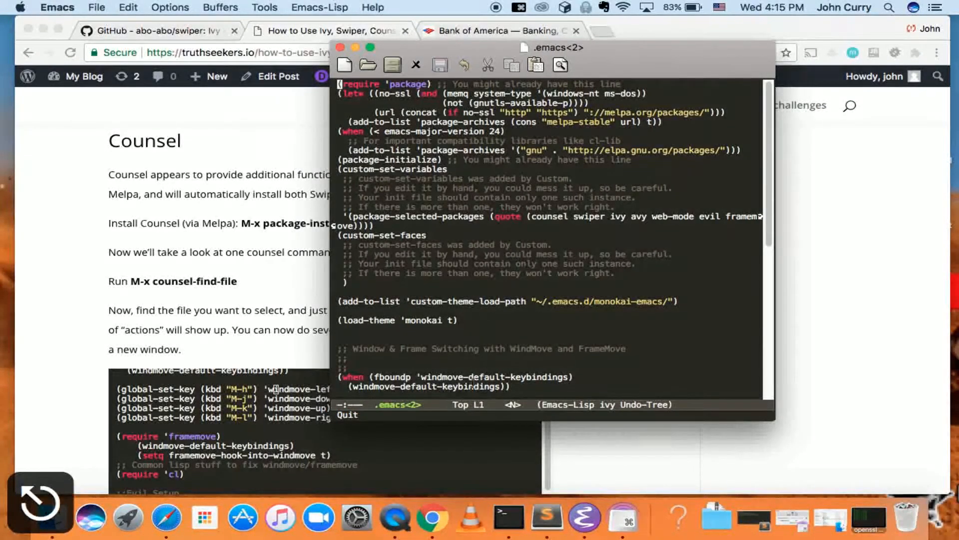
{"action": "mouse_move", "coordinate": [447, 319]}
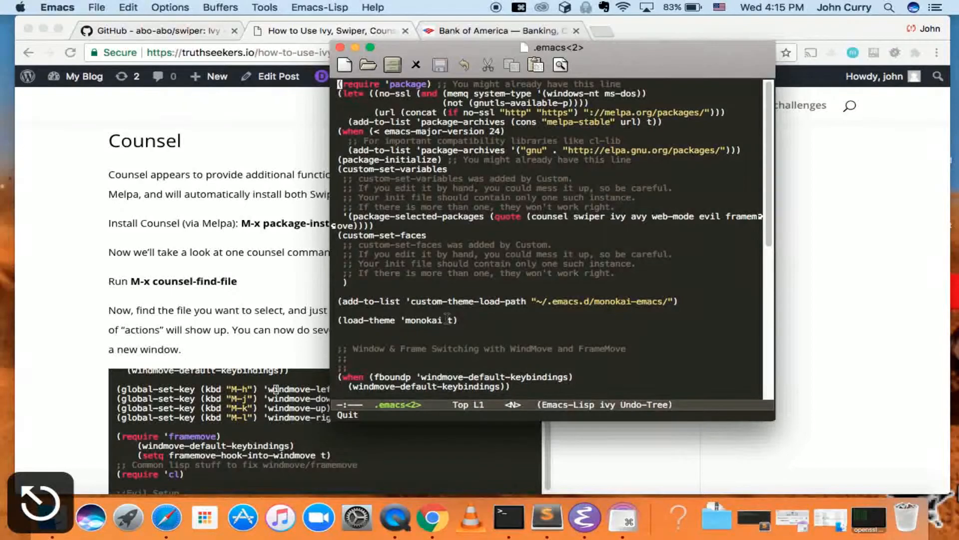
{"action": "key", "text": "M-x"}
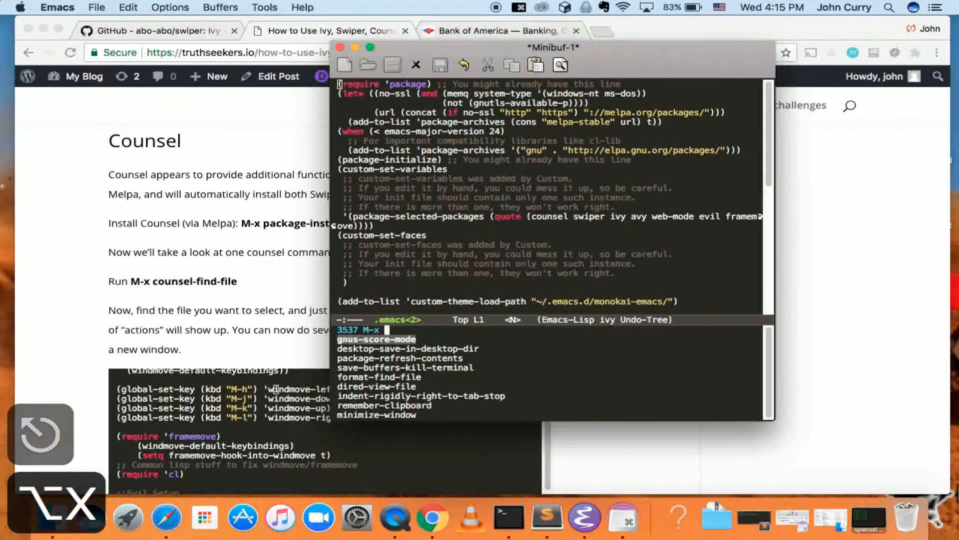
{"action": "type", "text": "counsel-find"}
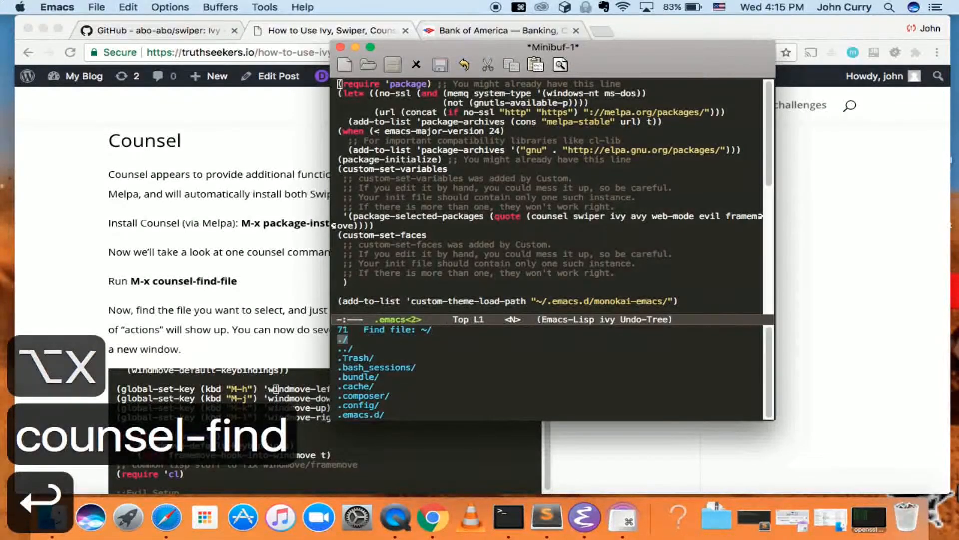
Step: Narrow counsel-find-file to the .emacs files by typing '.em'
{"action": "type", "text": ".em"}
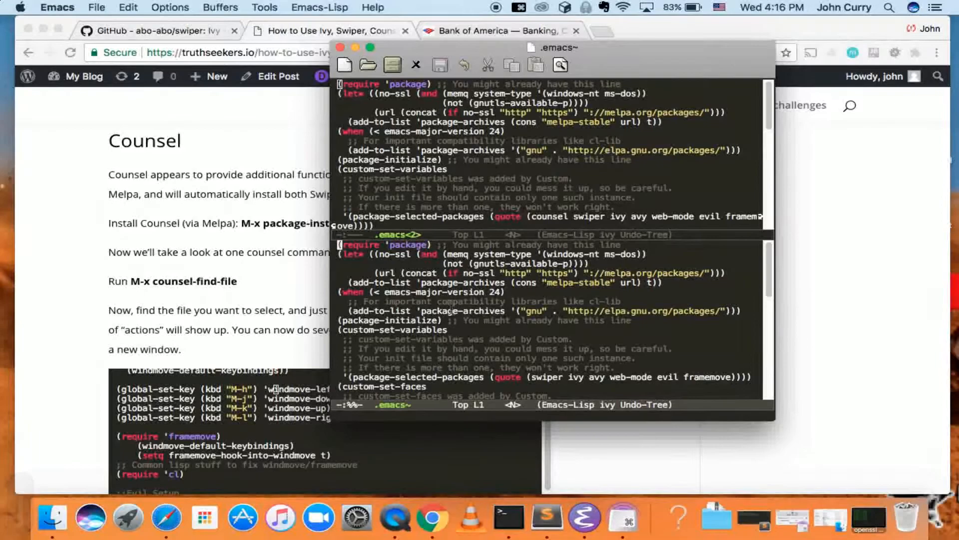
{"action": "mouse_move", "coordinate": [578, 226]}
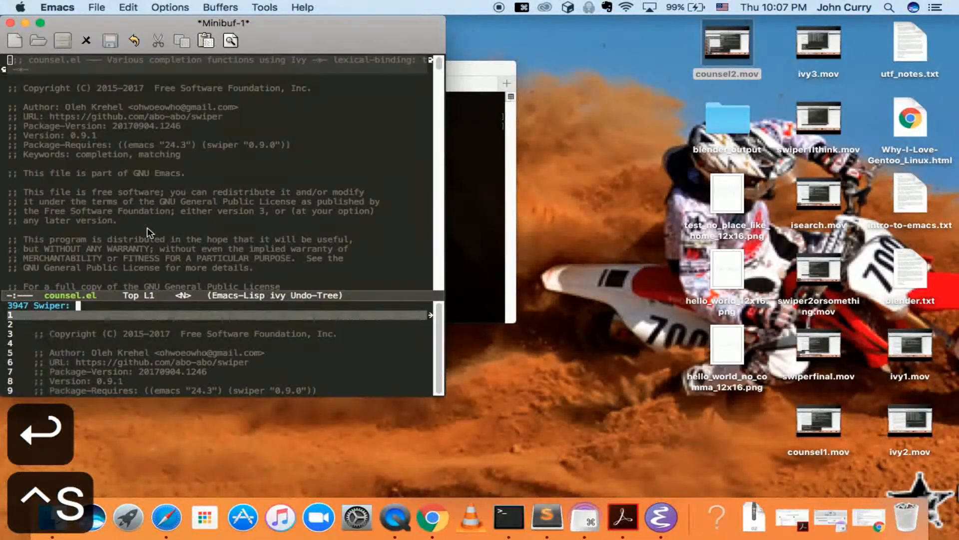
Step: Search counsel.el for 'other-wind' to reach counsel-find-file's ivy-set-actions block
{"action": "type", "text": "other-"}
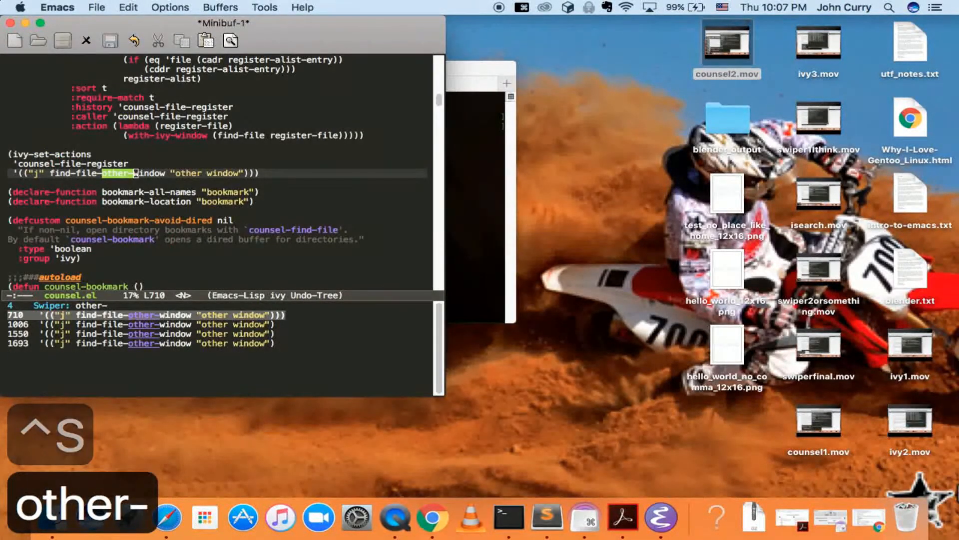
{"action": "type", "text": "wind"}
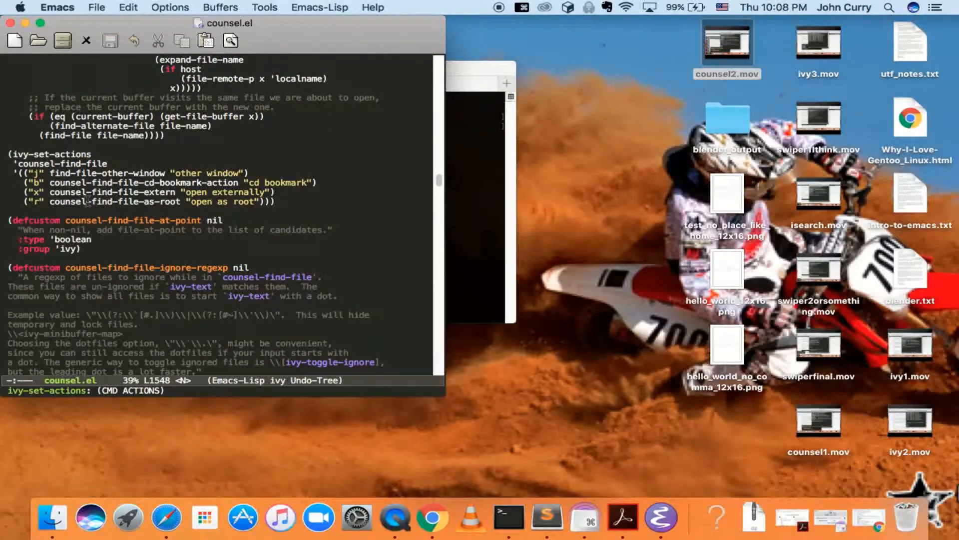
Step: Paste the counsel-find-file ivy-set-actions block into .emacs and start replacing 'window' in the j entry
{"action": "key", "text": "V"}
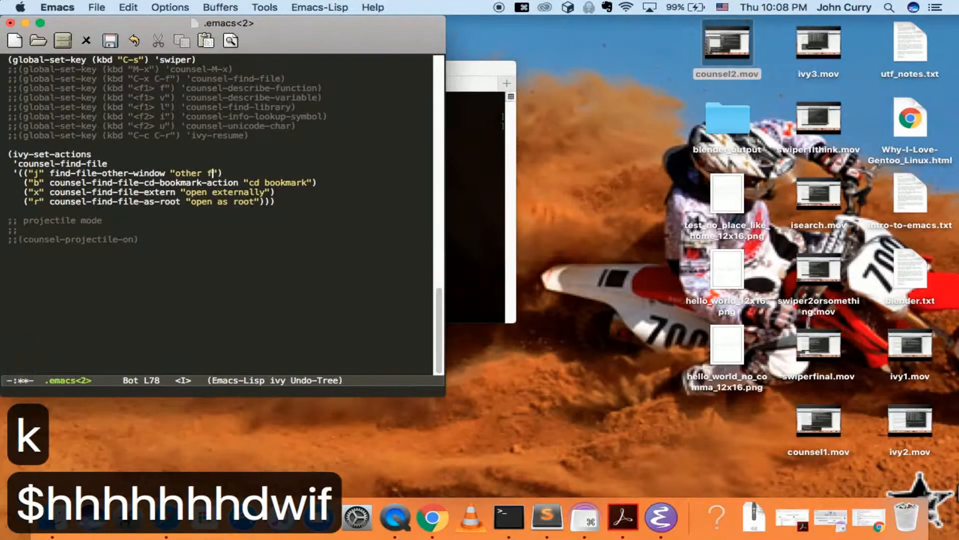
Step: Finish the j label as 'frame' and insert the ("d" delete-file "delete") action
{"action": "type", "text": "rame"}
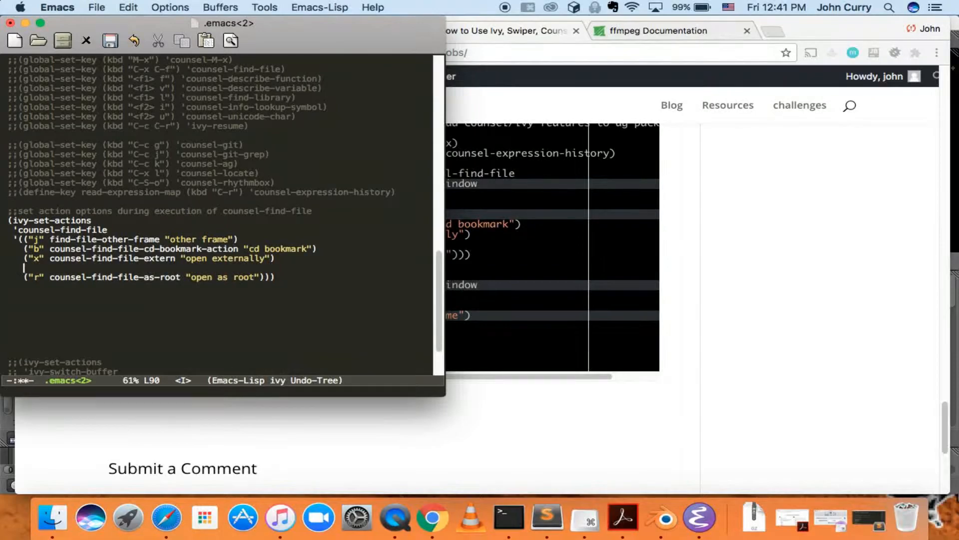
{"action": "type", "text": "(\"d\" delete-file \"delete\")"}
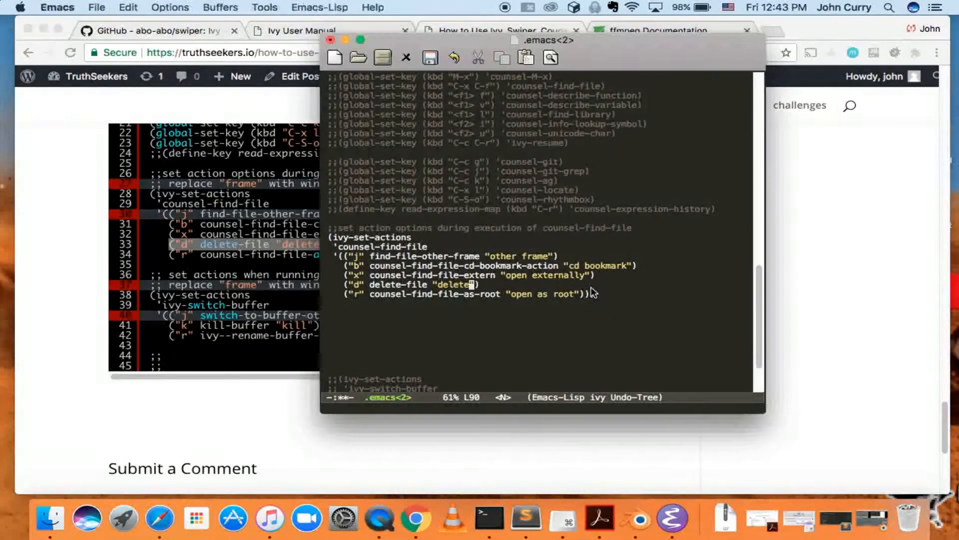
Step: Test the new delete action with counsel-find-file on the ~/.bundle directory
{"action": "left_click", "coordinate": [429, 57]}
{"action": "type", "text": "^counsel-find"}
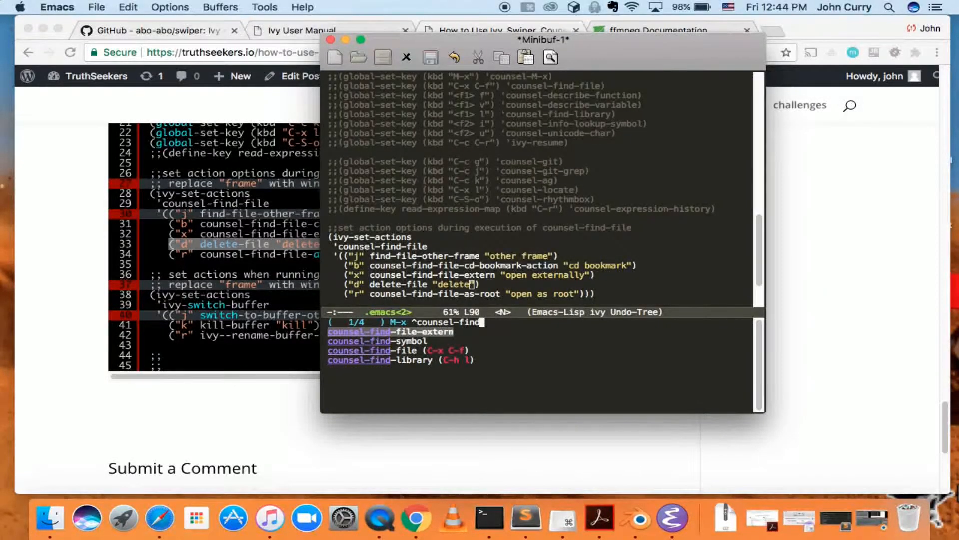
{"action": "type", "text": "-"}
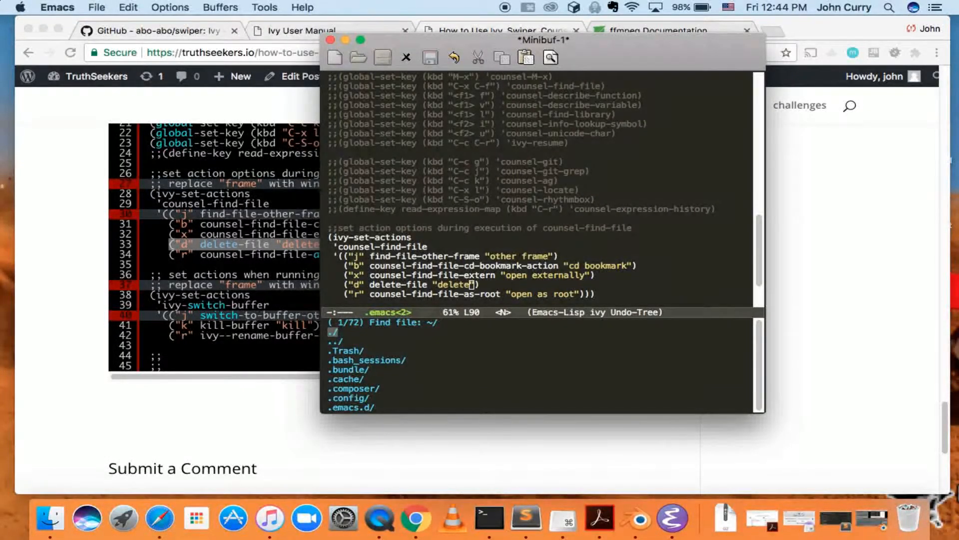
{"action": "key", "text": "Down"}
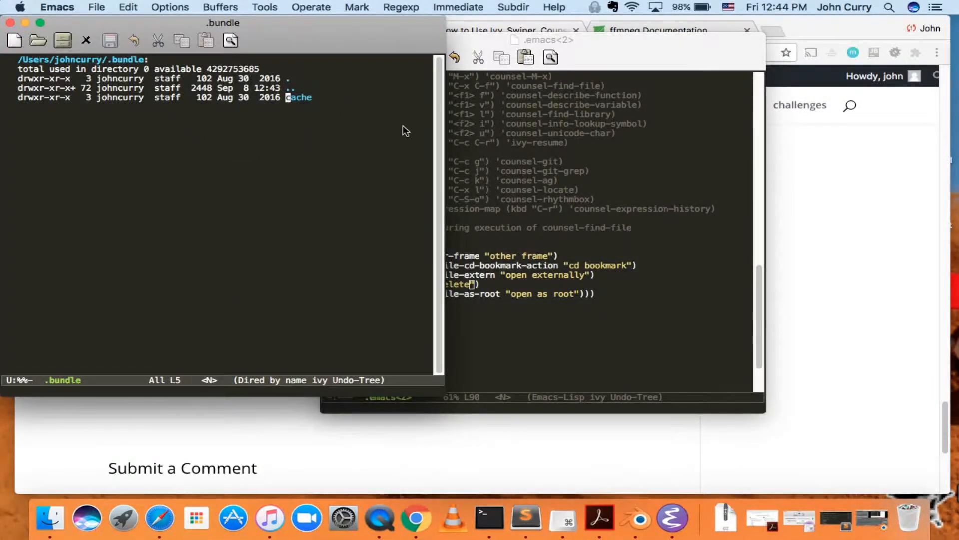
{"action": "mouse_move", "coordinate": [340, 306]}
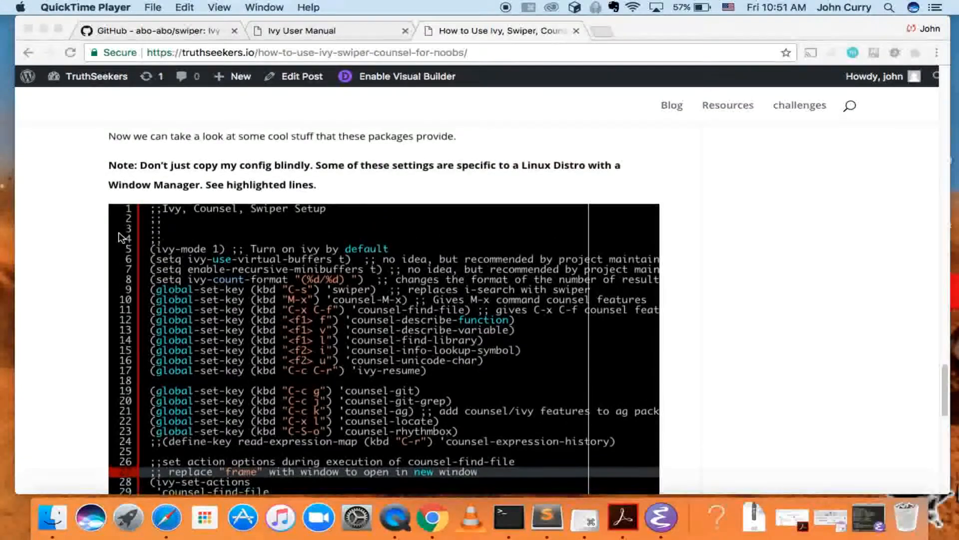
Step: Scroll down through the blog post's Ivy config, selecting a few lines along the way
{"action": "scroll", "scroll_direction": "down", "scroll_amount": 3}
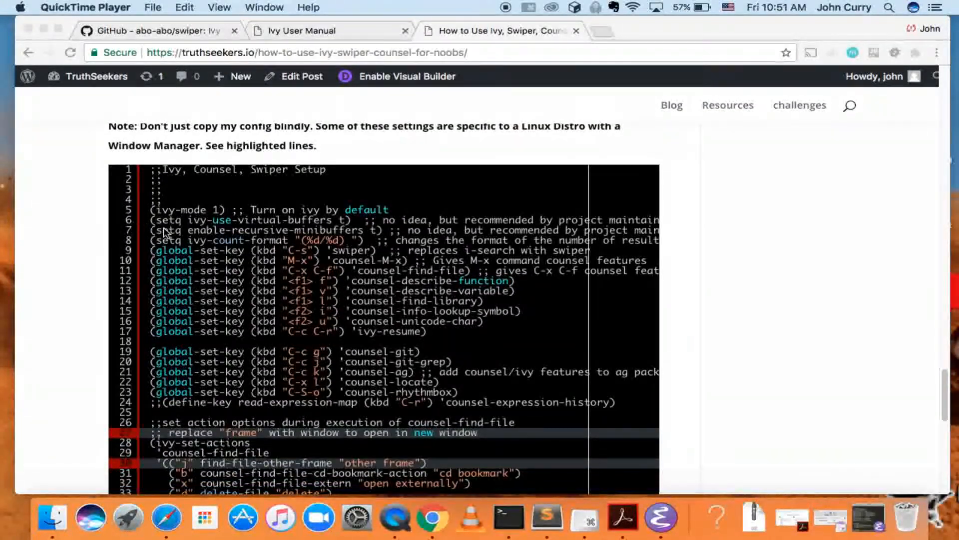
{"action": "scroll", "scroll_direction": "down", "scroll_amount": 3}
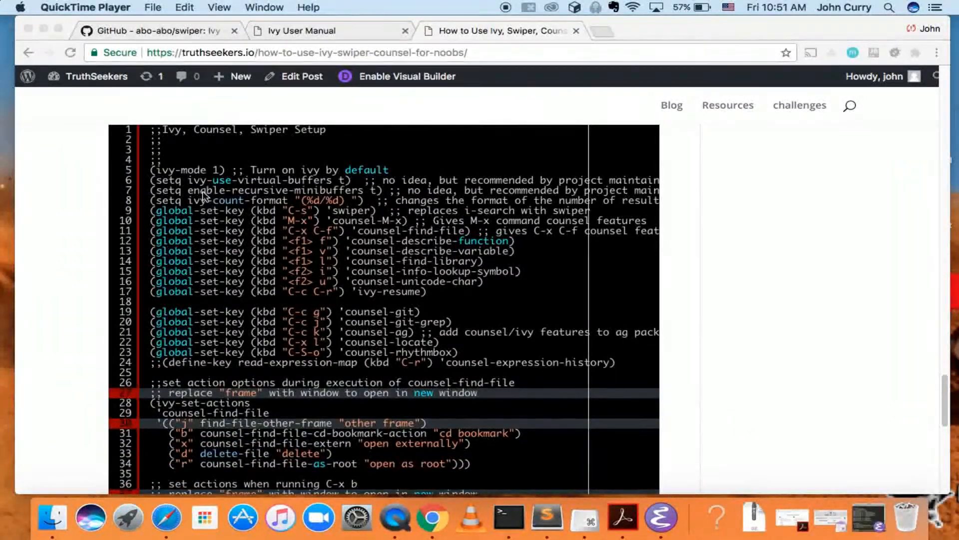
{"action": "scroll", "scroll_direction": "down", "scroll_amount": 3}
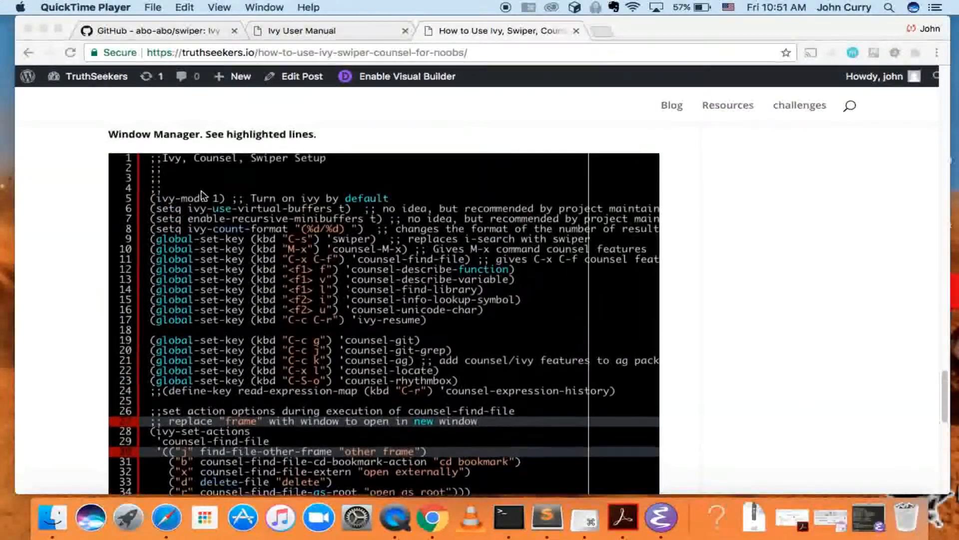
{"action": "scroll", "scroll_direction": "down", "scroll_amount": 3}
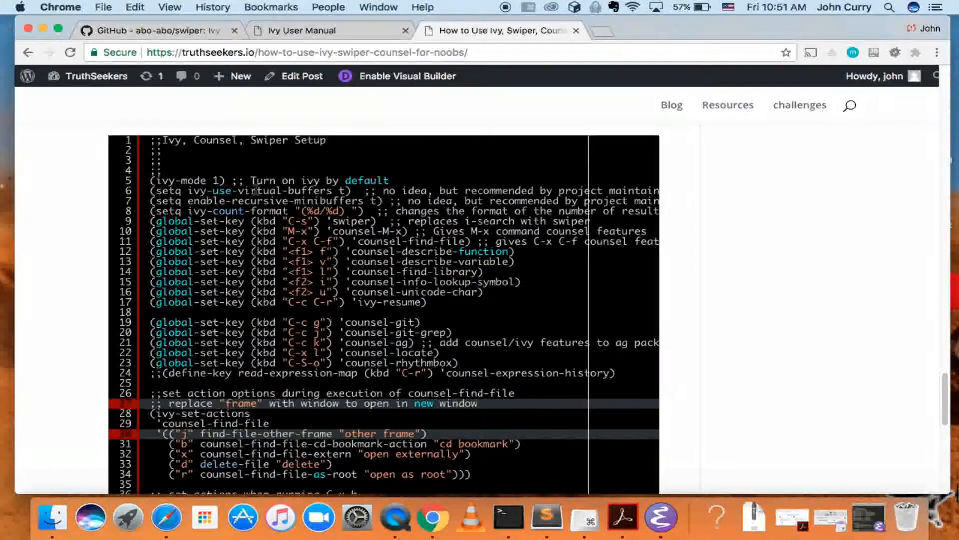
{"action": "left_click_drag", "start_coordinate": [244, 191], "coordinate": [310, 201]}
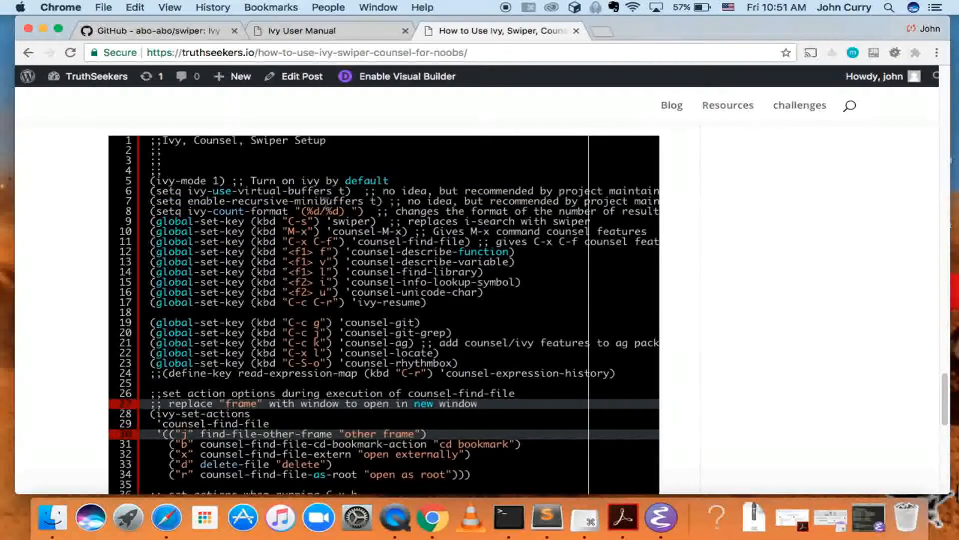
{"action": "double_click", "coordinate": [268, 211]}
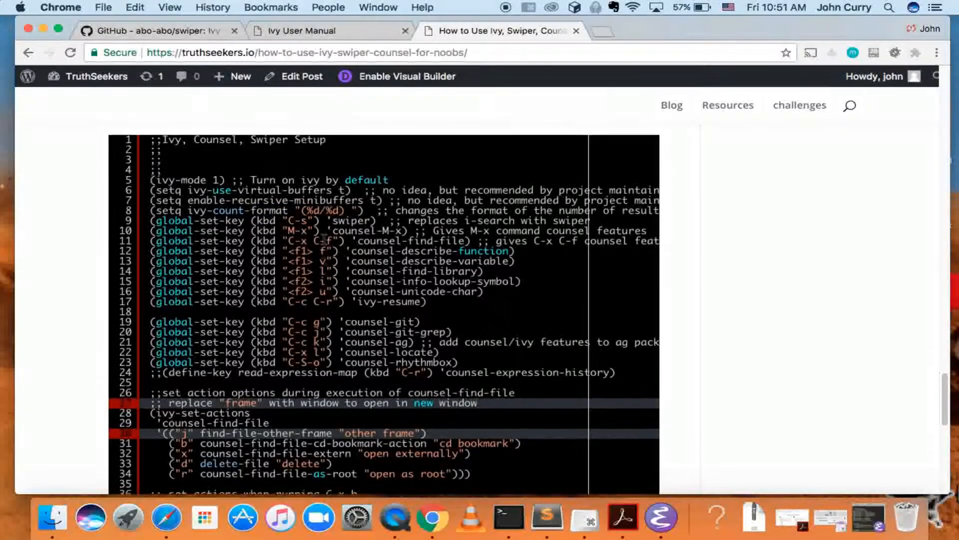
{"action": "scroll", "scroll_direction": "down", "scroll_amount": 3}
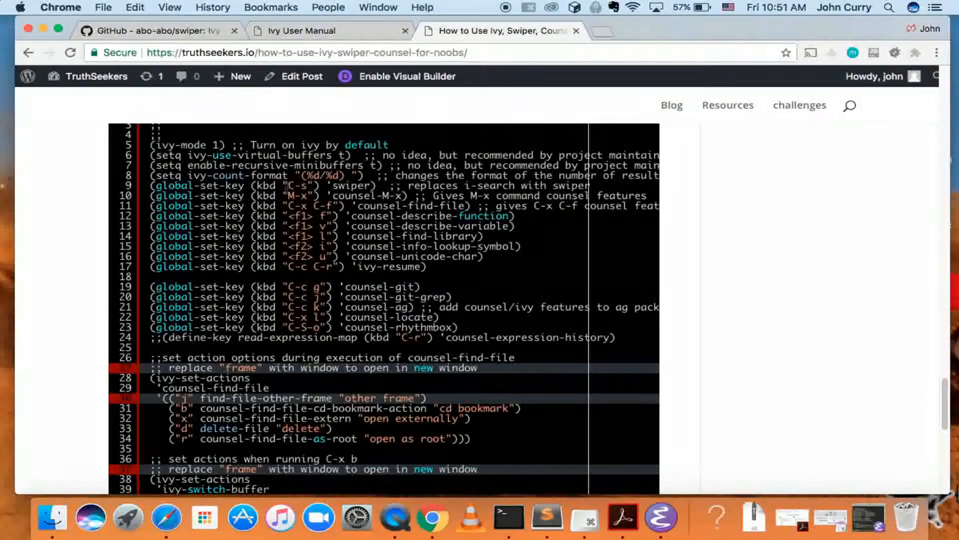
Step: Highlight the counsel keybinding lines from counsel-M-x through ivy-resume
{"action": "left_click_drag", "start_coordinate": [288, 186], "coordinate": [373, 185]}
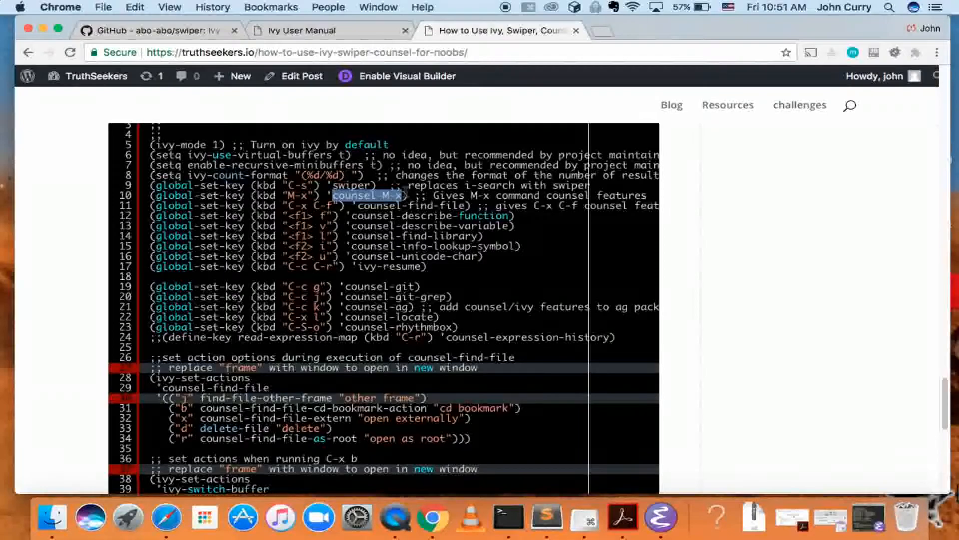
{"action": "scroll", "scroll_direction": "down", "scroll_amount": 3}
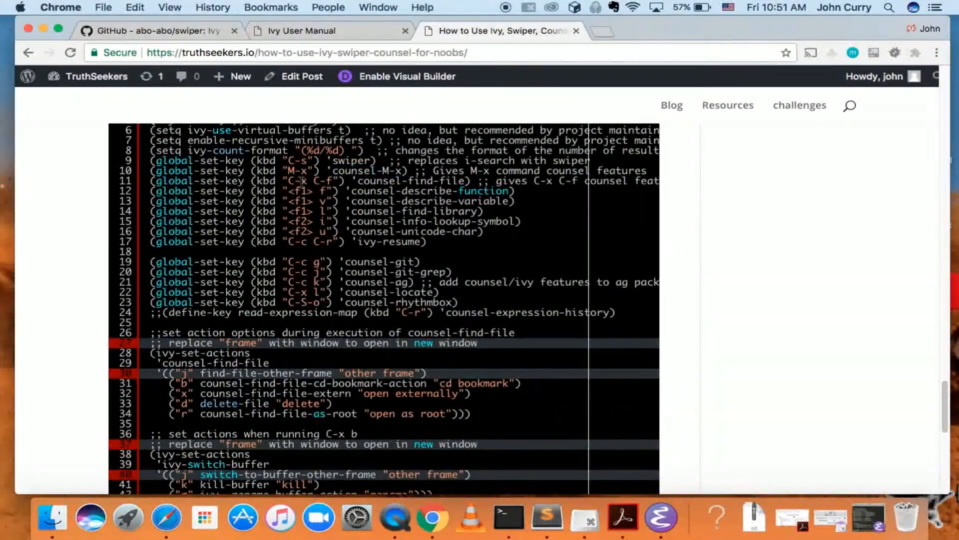
{"action": "left_click_drag", "start_coordinate": [300, 180], "coordinate": [416, 201]}
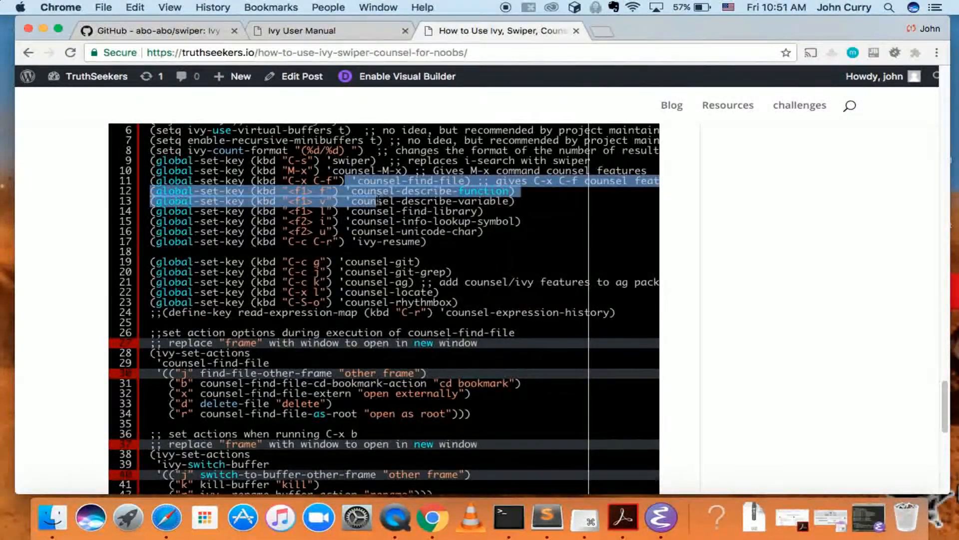
{"action": "left_click_drag", "start_coordinate": [358, 202], "coordinate": [422, 242]}
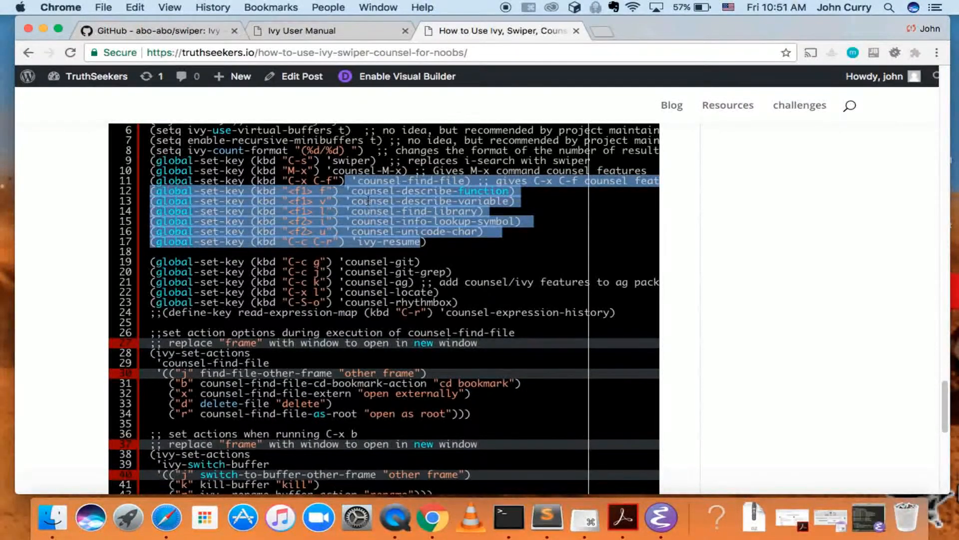
{"action": "scroll", "scroll_direction": "down", "scroll_amount": 3}
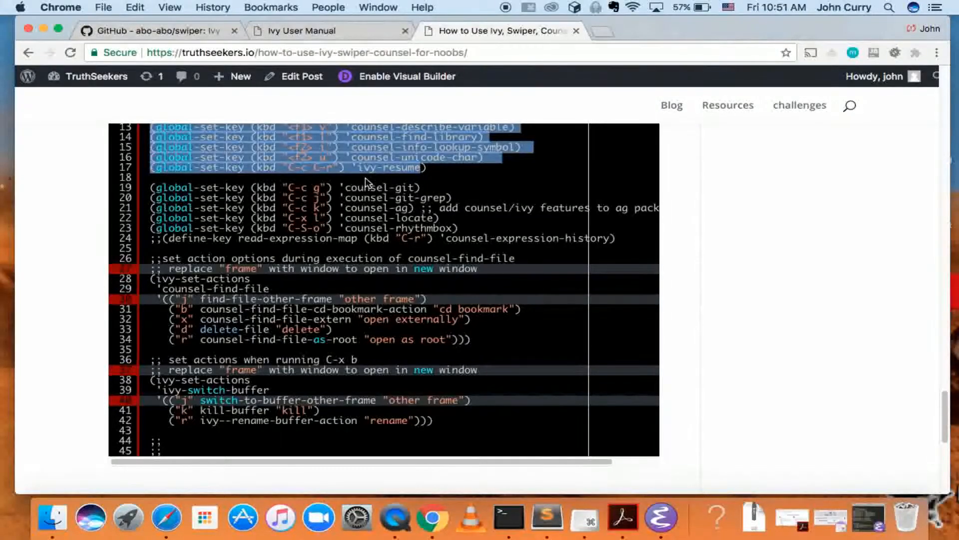
Step: Highlight the commented-out define-key line and the final code lines near the post's end
{"action": "scroll", "scroll_direction": "down", "scroll_amount": 3}
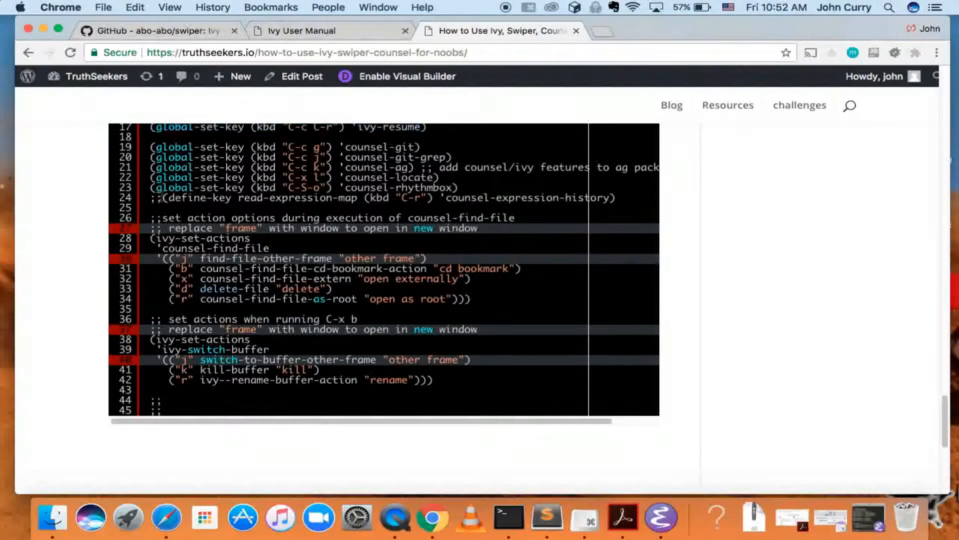
{"action": "left_click_drag", "start_coordinate": [165, 198], "coordinate": [340, 197]}
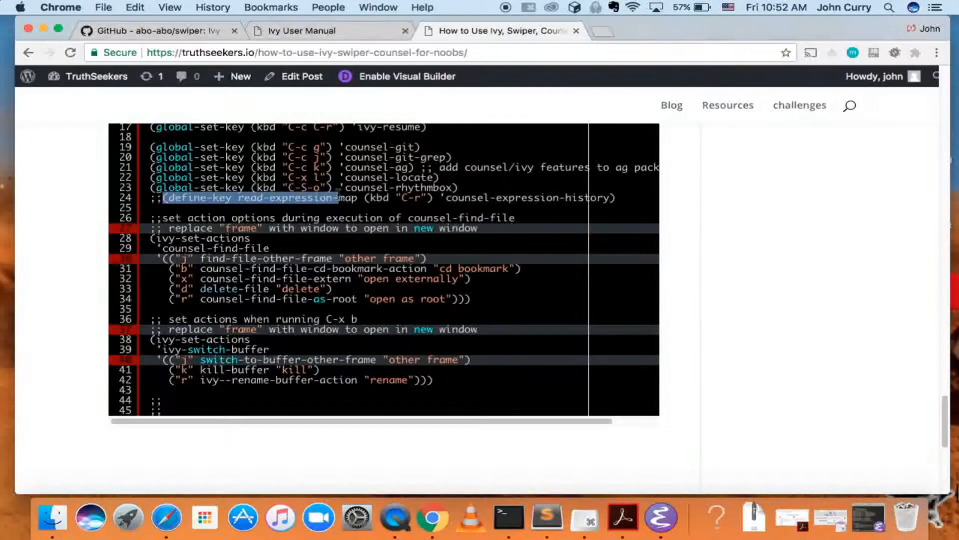
{"action": "scroll", "scroll_direction": "down", "scroll_amount": 3}
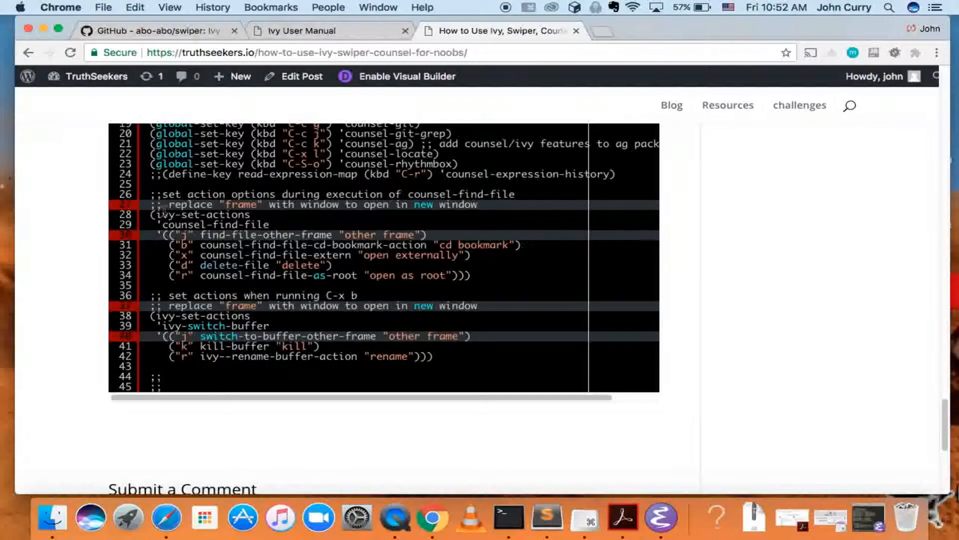
{"action": "left_click_drag", "start_coordinate": [159, 215], "coordinate": [472, 275]}
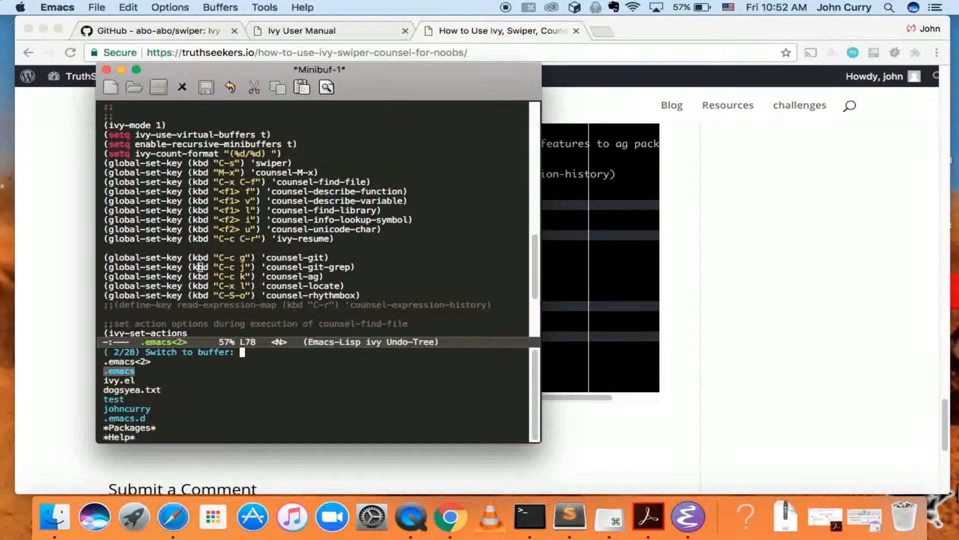
Step: Cancel the ivy Switch to buffer prompt and return to the blog post
{"action": "type", "text": "N"}
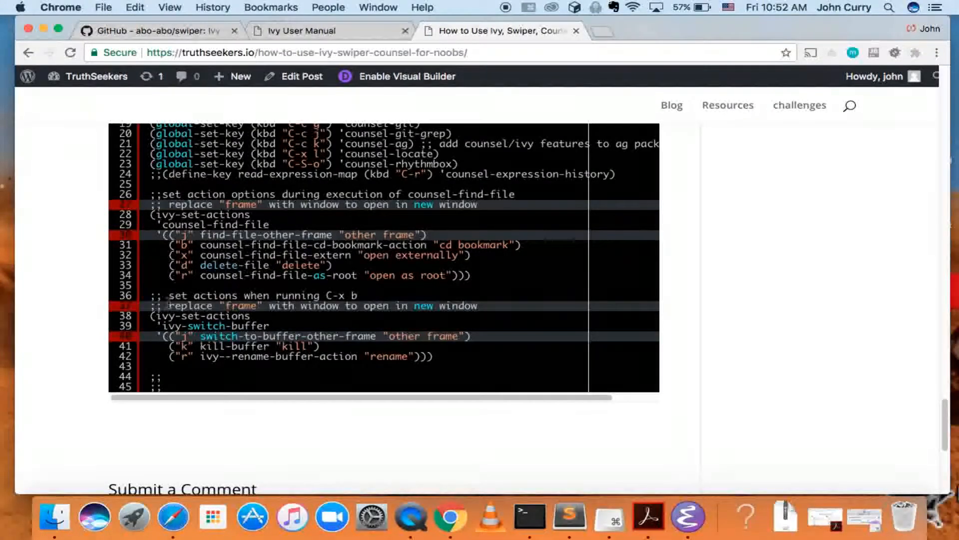
Step: Highlight lines and double-click words in the blog post's action block code
{"action": "left_click_drag", "start_coordinate": [165, 306], "coordinate": [257, 325]}
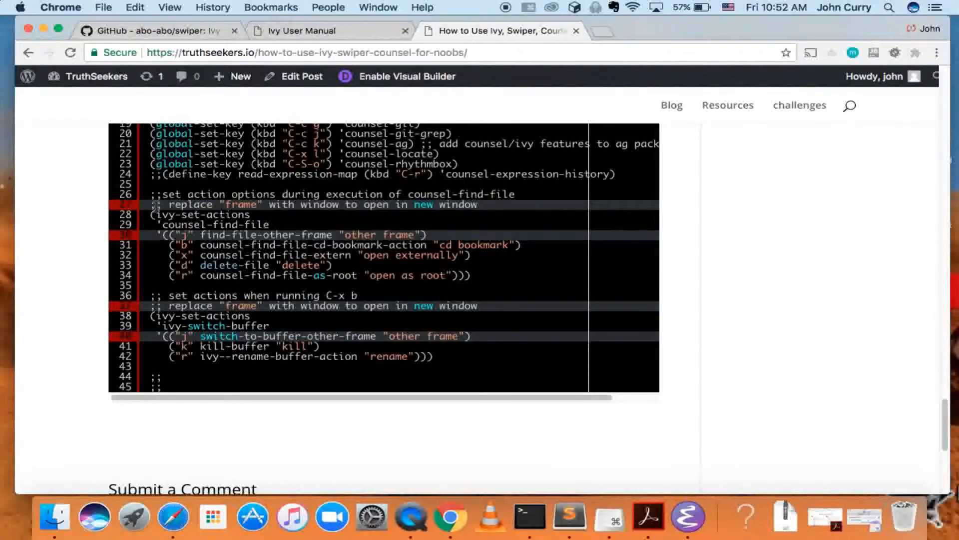
{"action": "left_click_drag", "start_coordinate": [152, 204], "coordinate": [263, 255]}
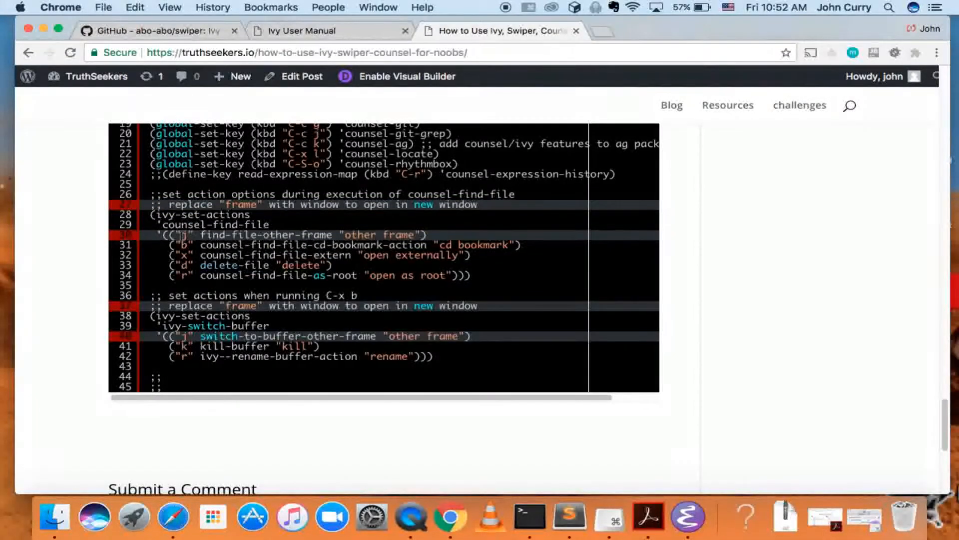
{"action": "left_click_drag", "start_coordinate": [184, 234], "coordinate": [288, 234]}
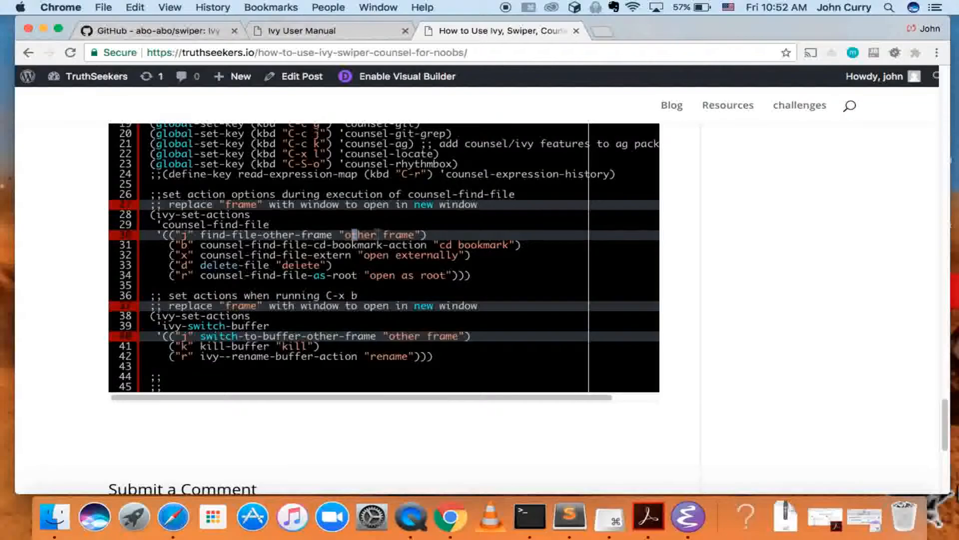
{"action": "double_click", "coordinate": [379, 234]}
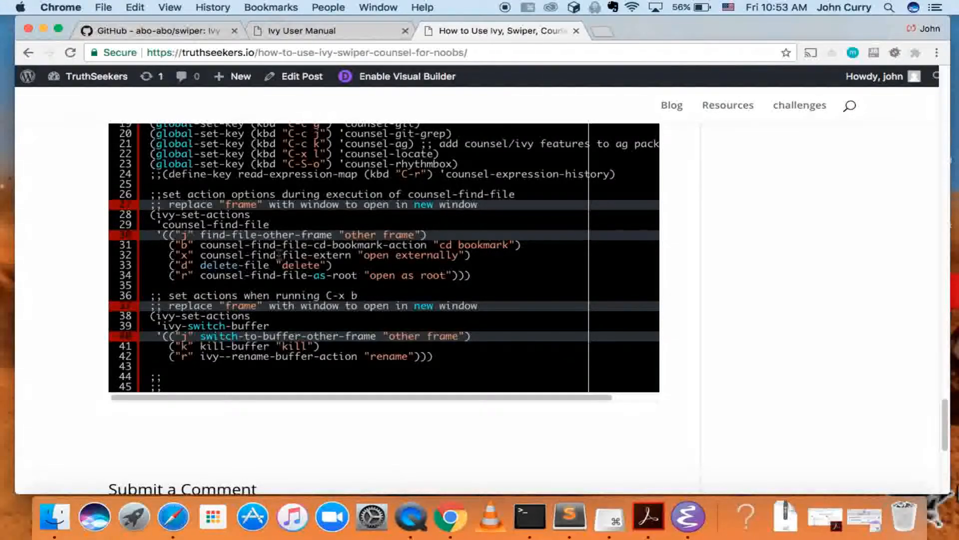
{"action": "double_click", "coordinate": [257, 235]}
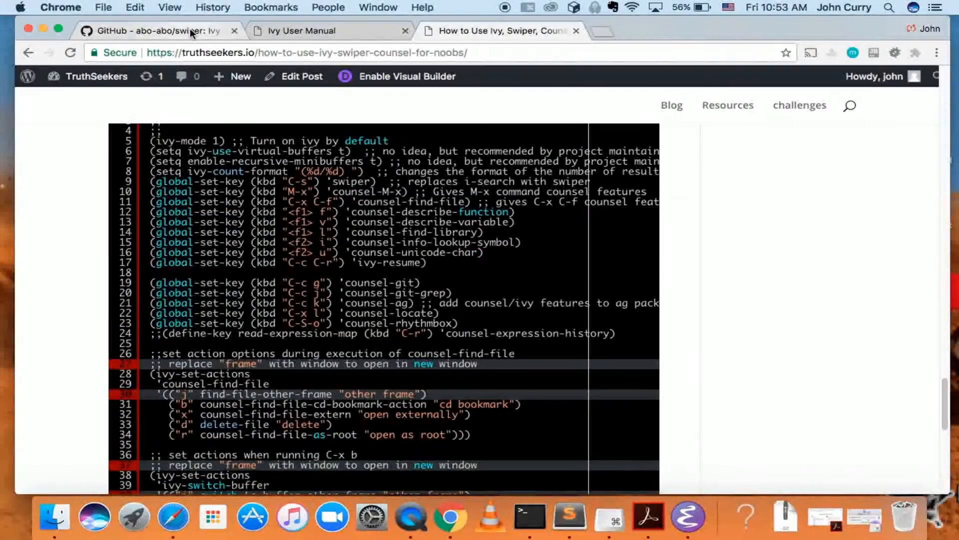
Step: Check the GitHub swiper README, then view the Ivy User Manual's Key bindings section
{"action": "left_click", "coordinate": [156, 31]}
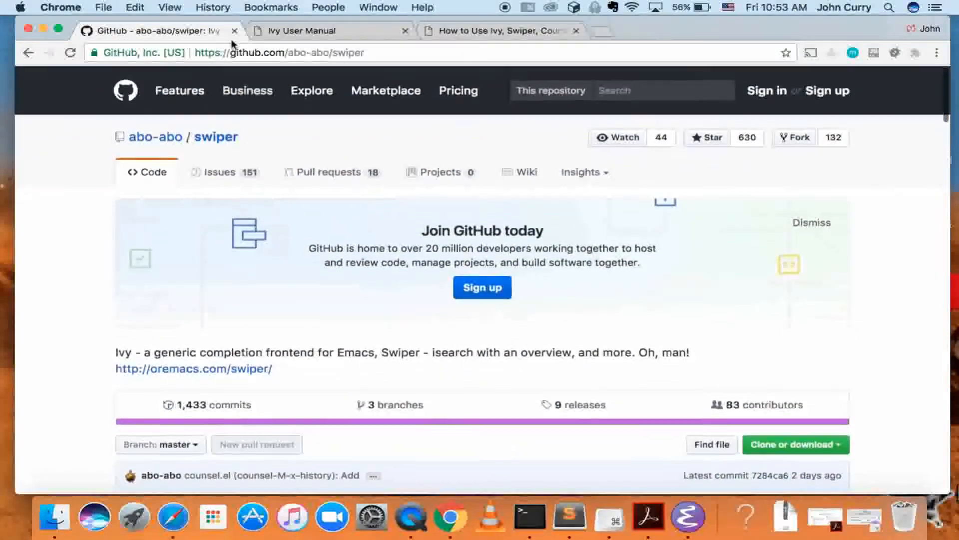
{"action": "scroll", "scroll_direction": "down", "scroll_amount": 3}
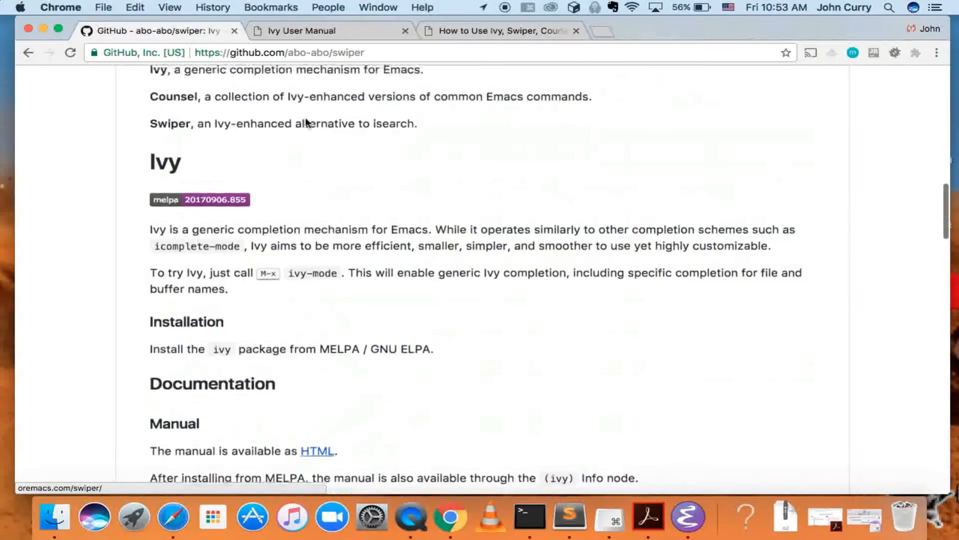
{"action": "left_click", "coordinate": [330, 30]}
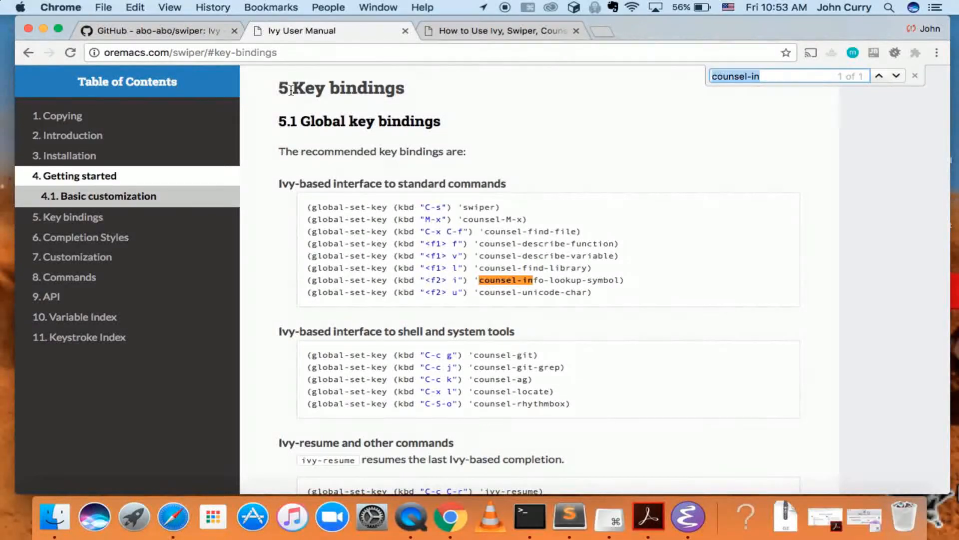